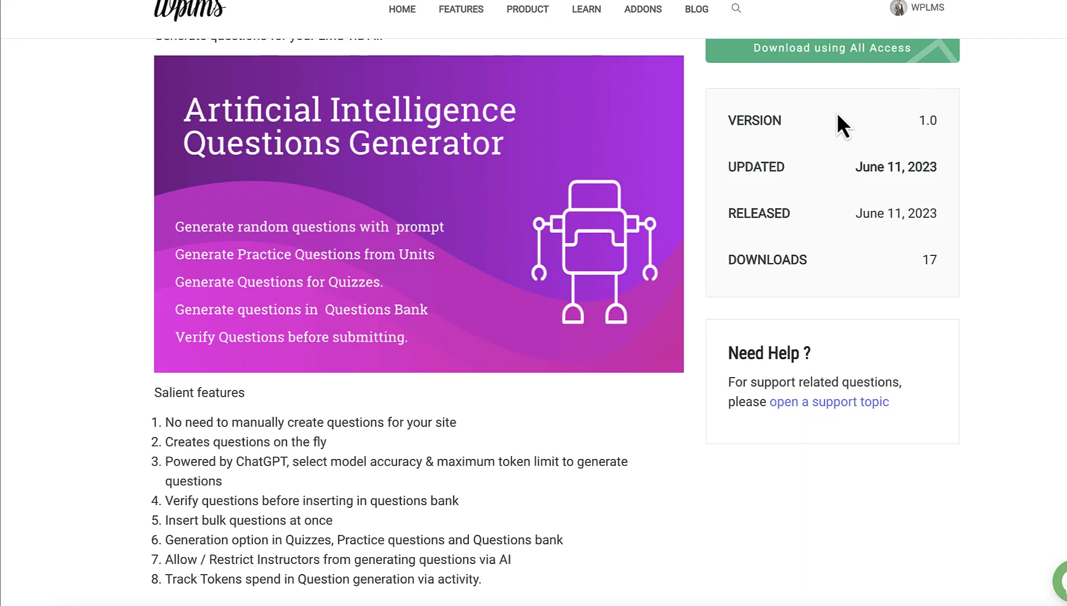
mouse_move(479, 242)
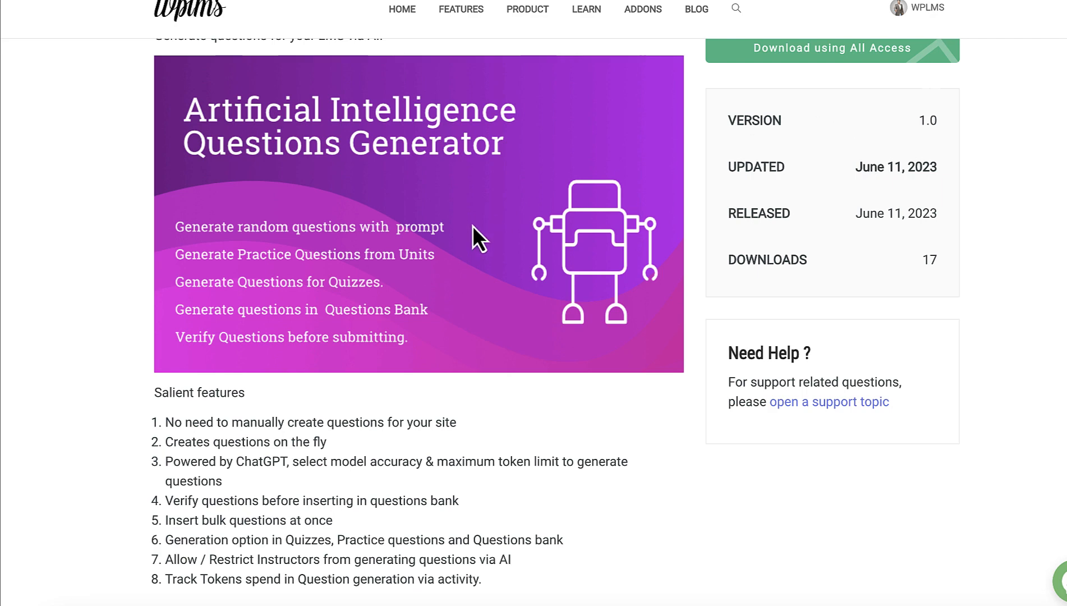
Scroll past the active AI Questions generator add-on, then open Vibe BP settings.
scroll(up, 3)
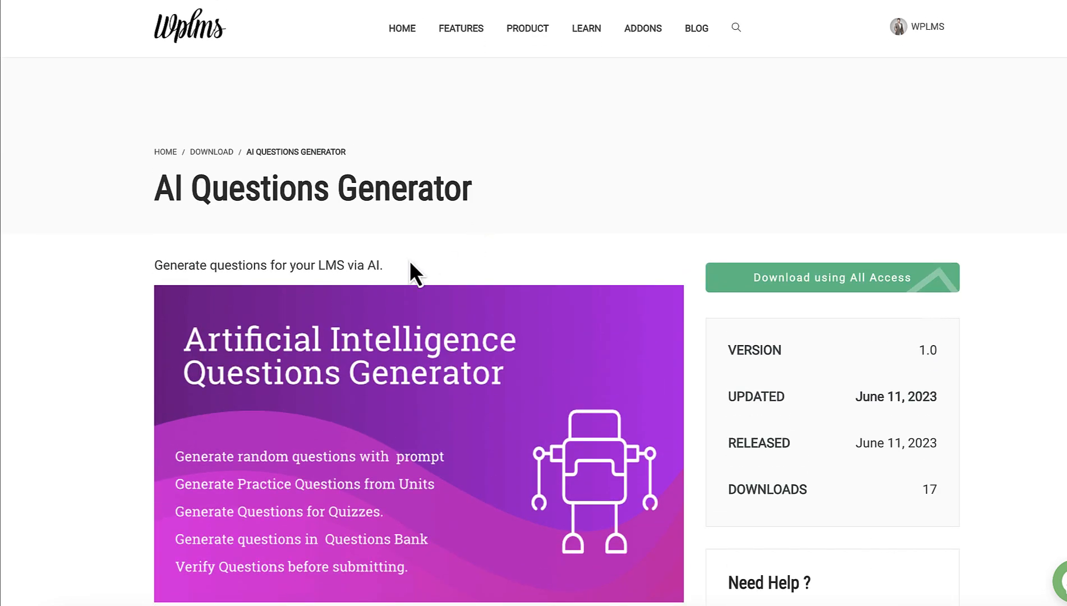
scroll(down, 3)
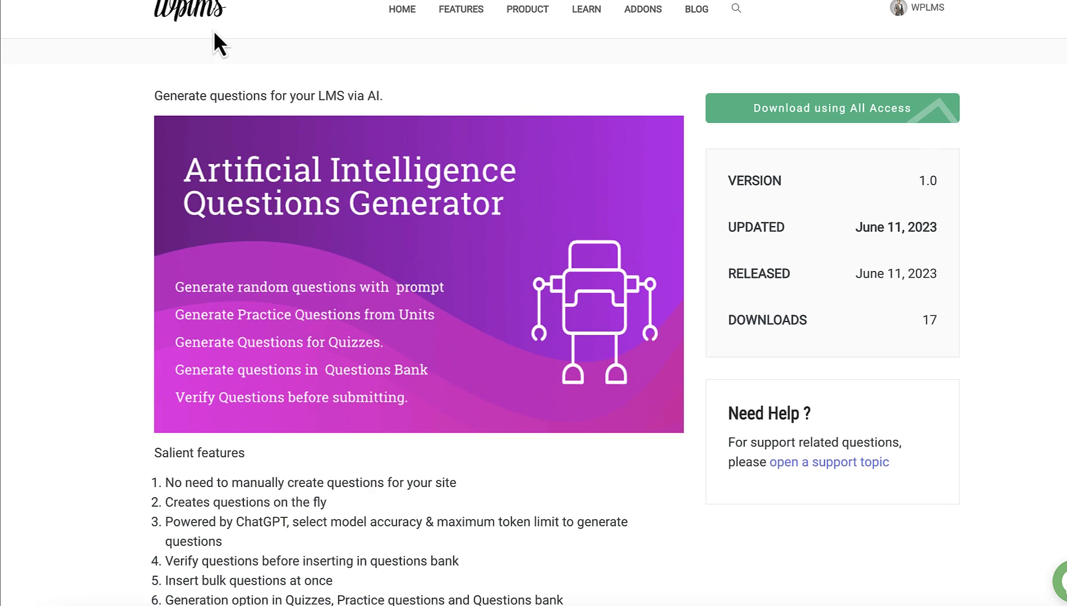
mouse_move(280, 32)
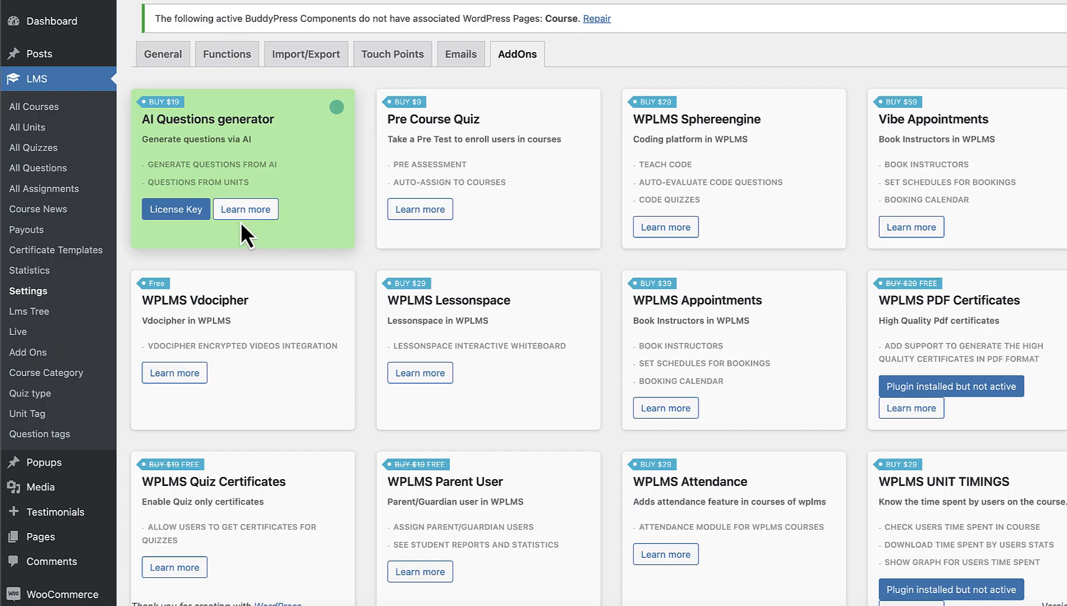
mouse_move(105, 212)
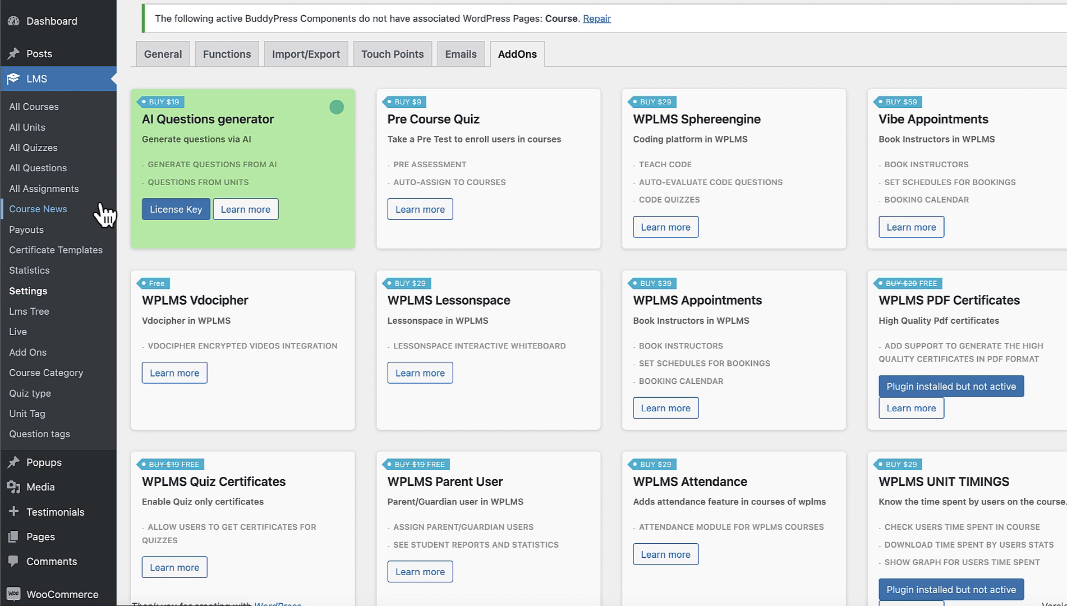
mouse_move(116, 208)
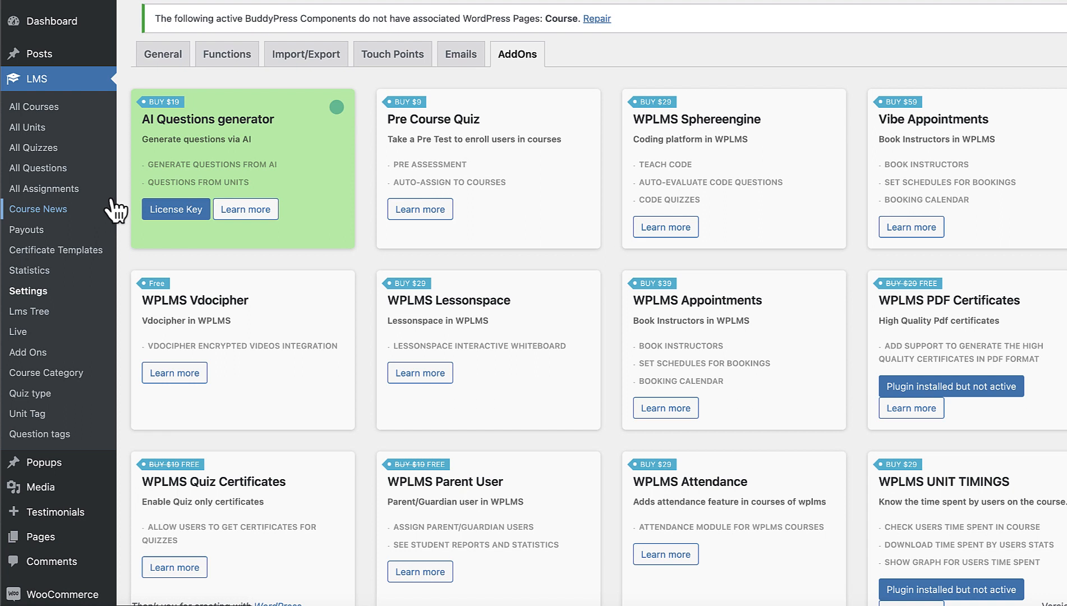
mouse_move(257, 159)
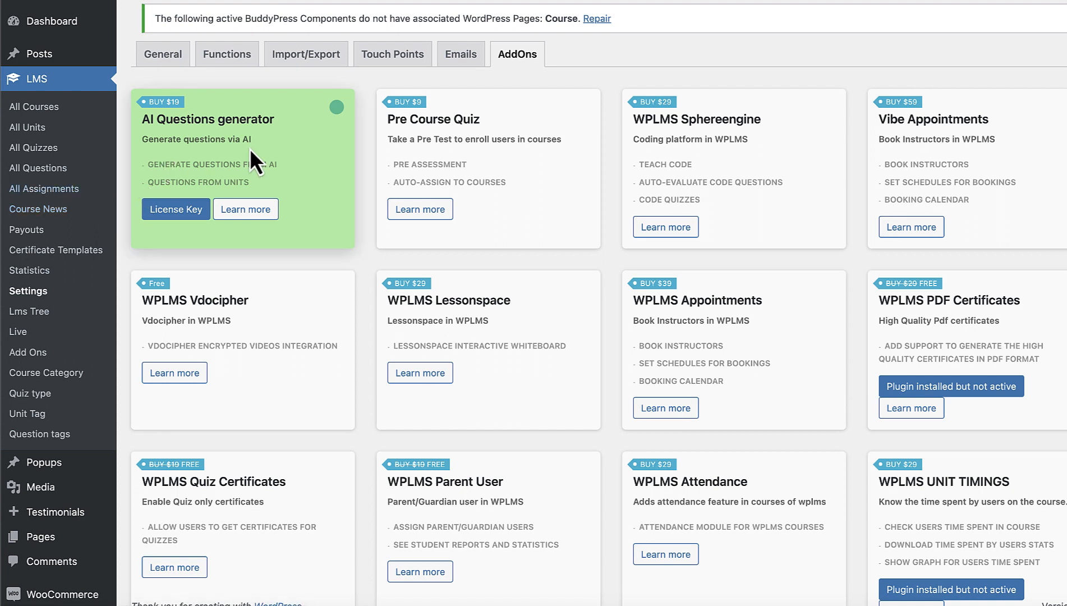
mouse_move(374, 162)
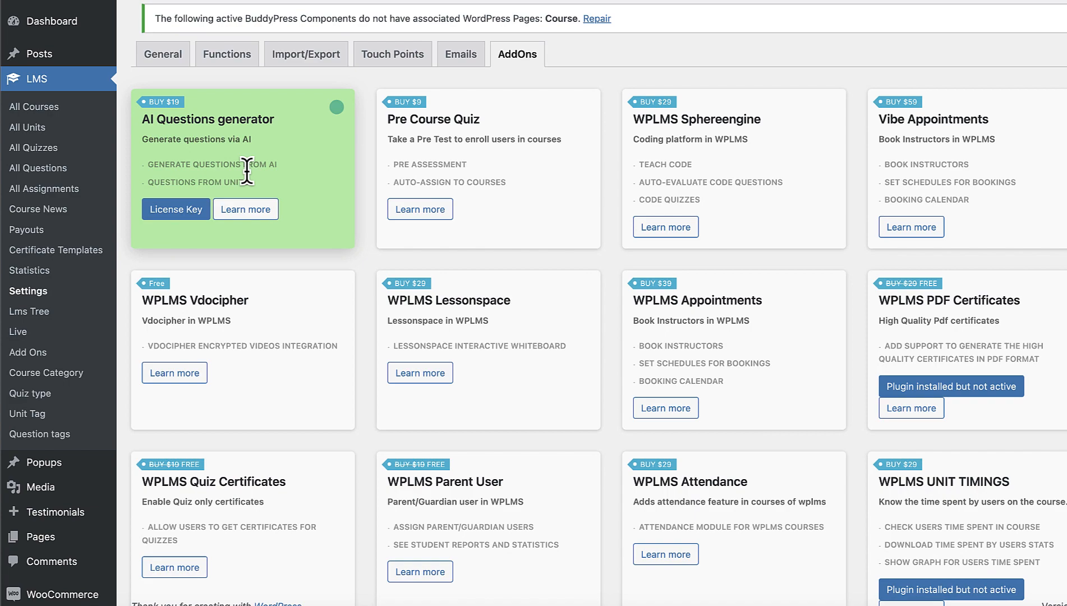
mouse_move(293, 470)
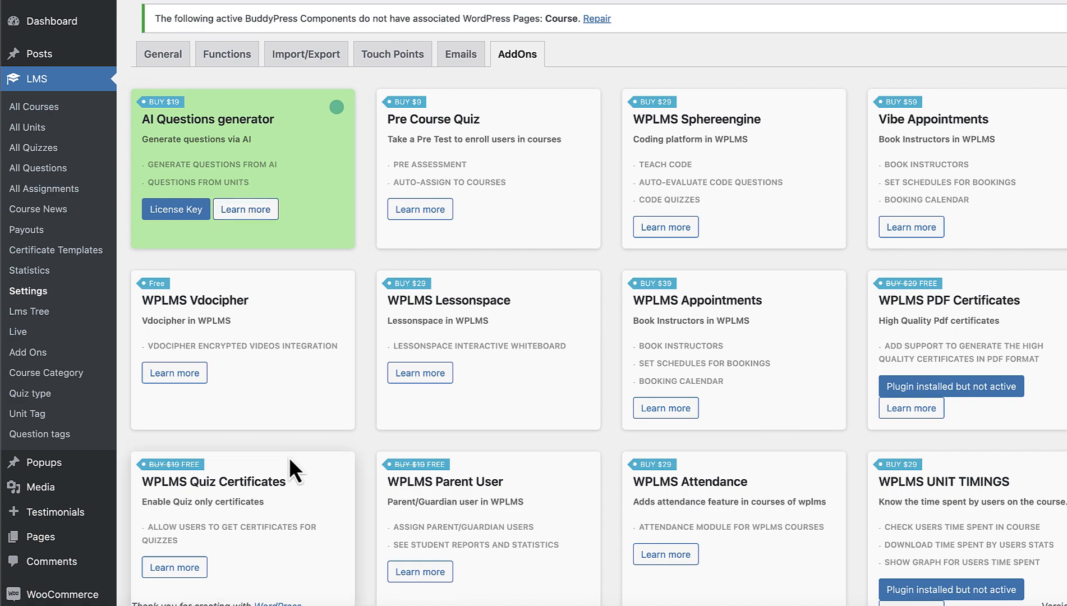
scroll(down, 3)
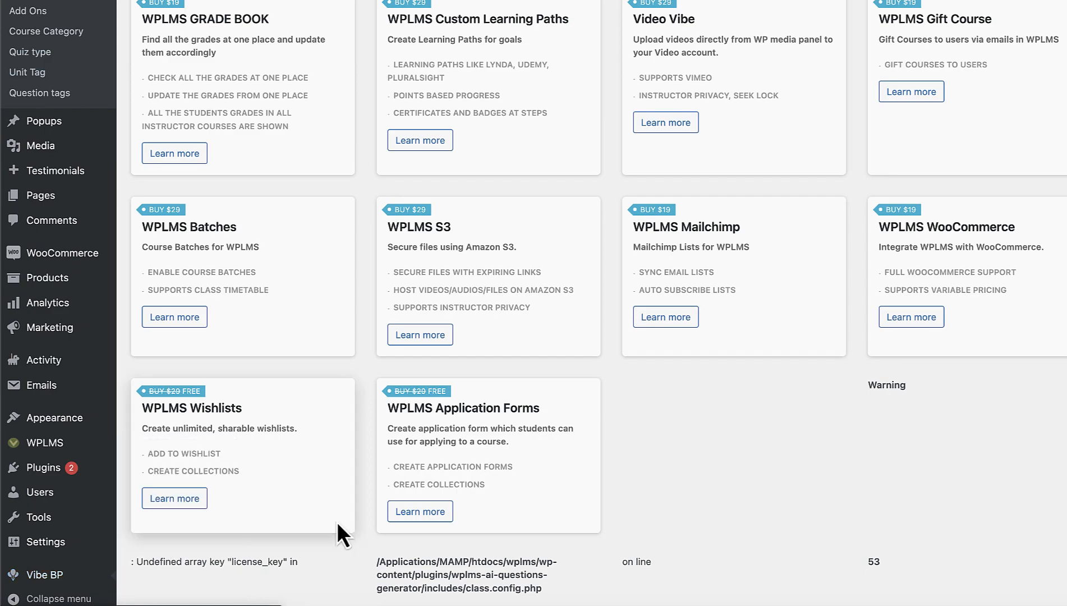
click(44, 557)
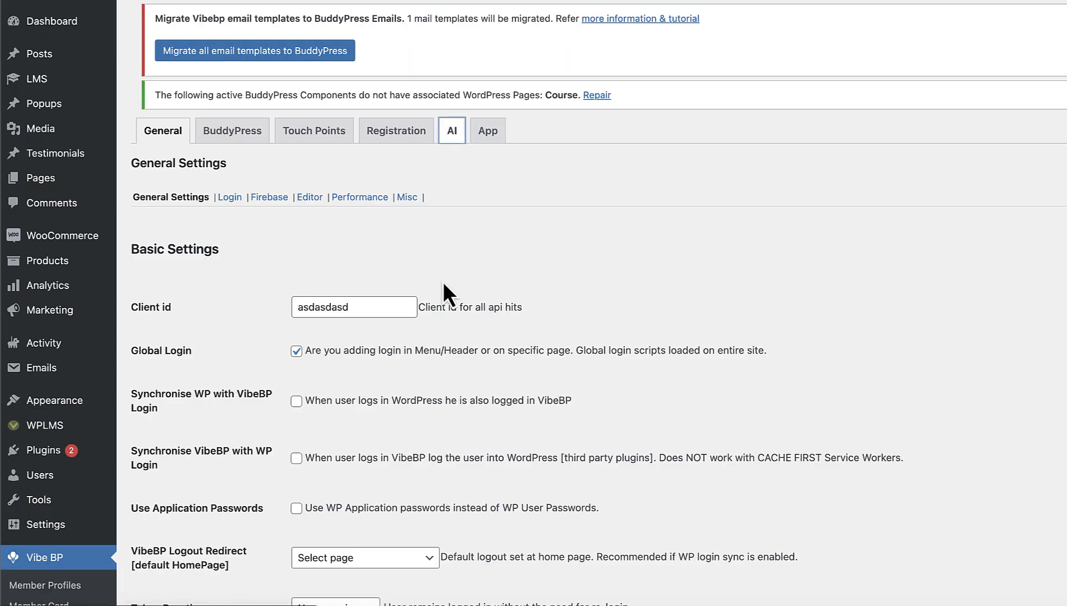
Show ChatGPT settings on the Vibe BP AI tab and go to OpenAI's API keys page.
click(450, 130)
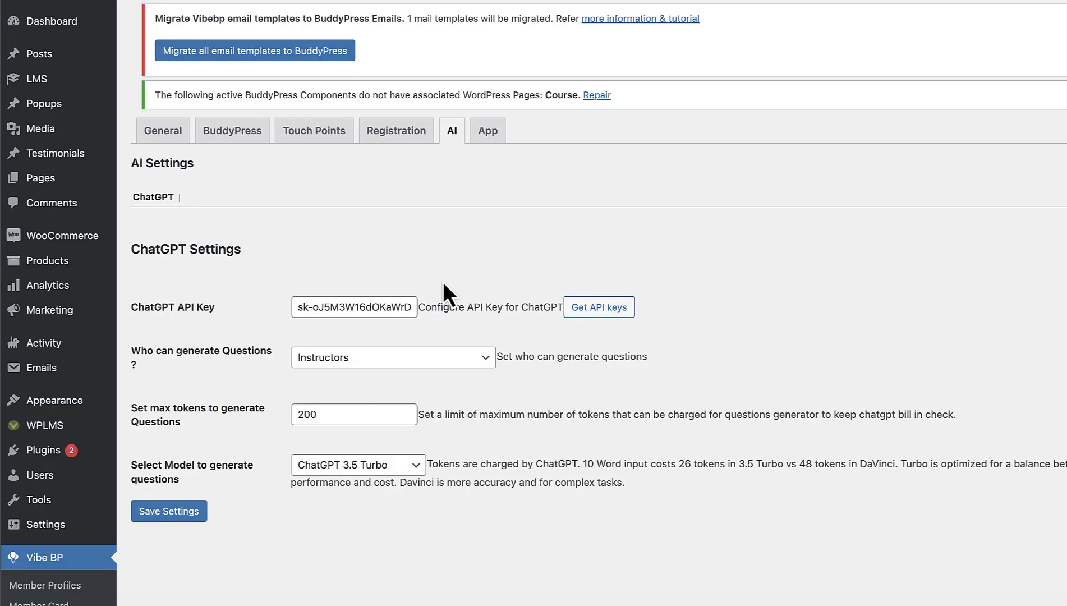
mouse_move(167, 323)
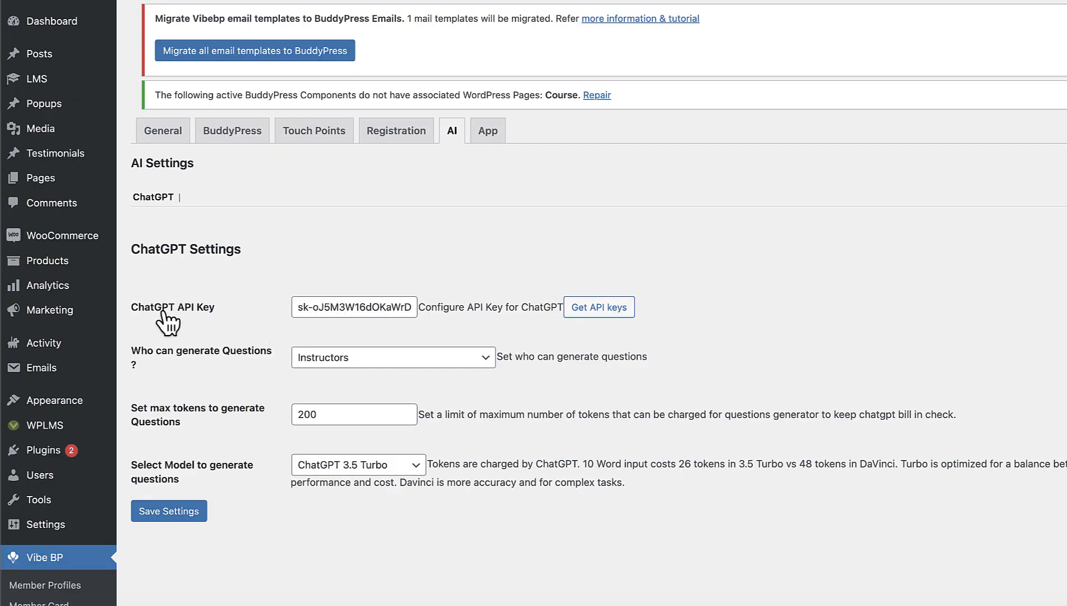
mouse_move(622, 335)
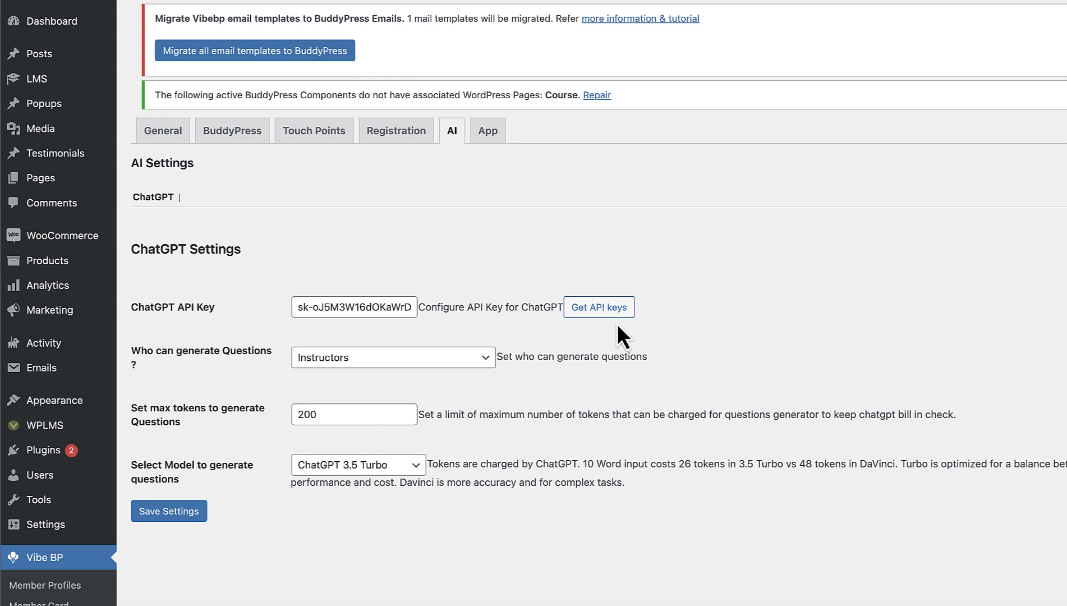
mouse_move(598, 306)
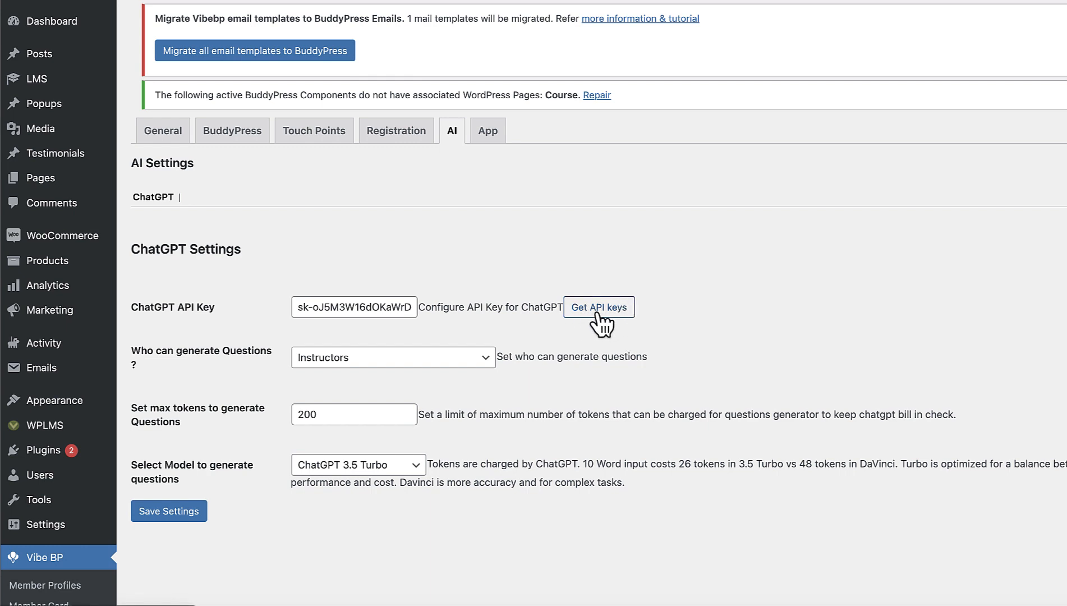
mouse_move(589, 316)
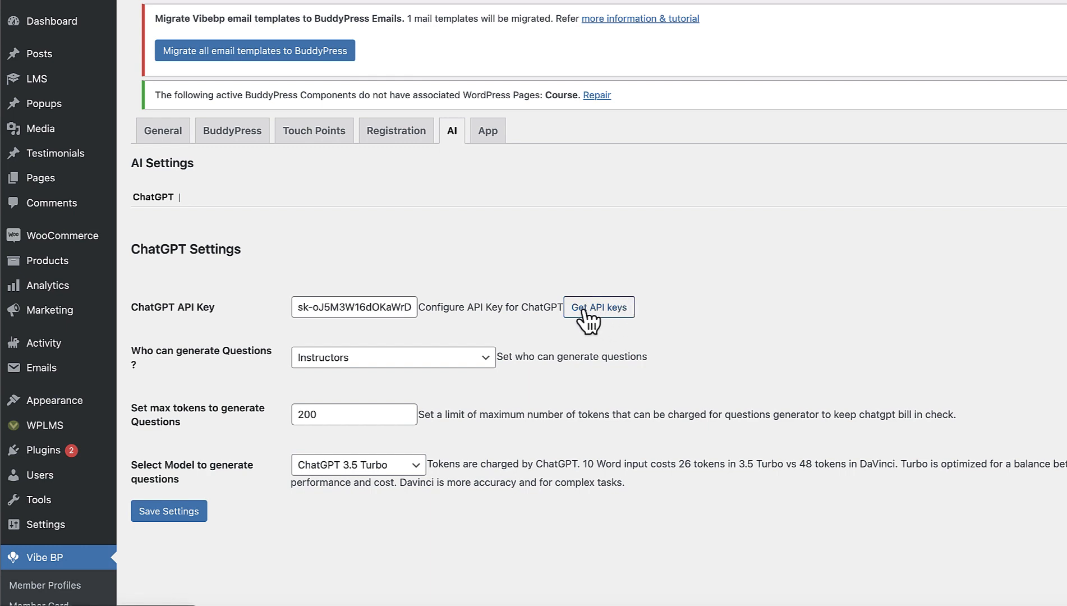
click(597, 307)
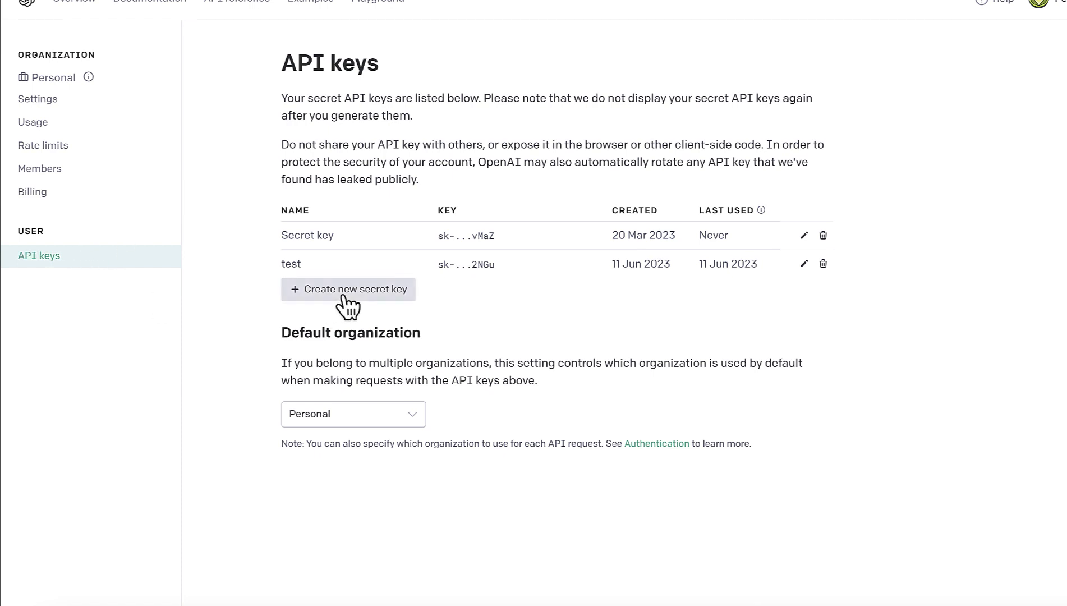
mouse_move(993, 65)
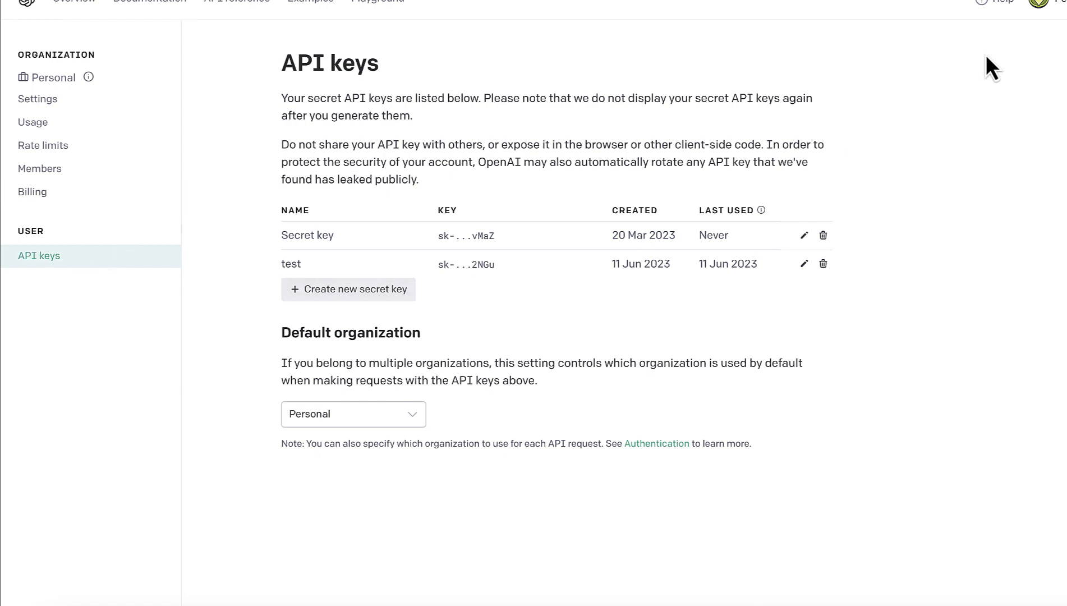
mouse_move(32, 191)
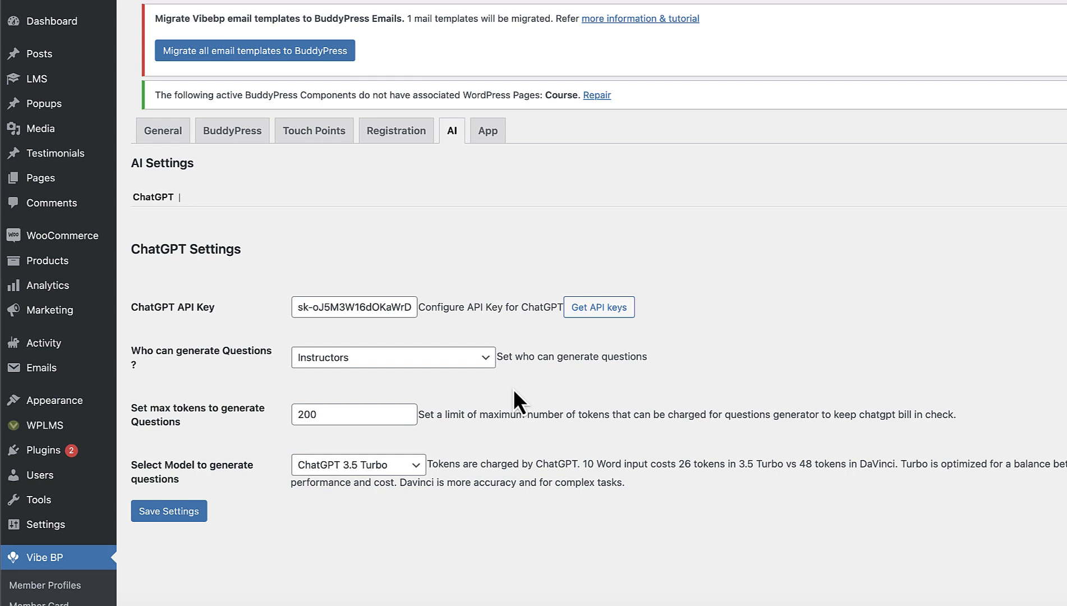
mouse_move(333, 361)
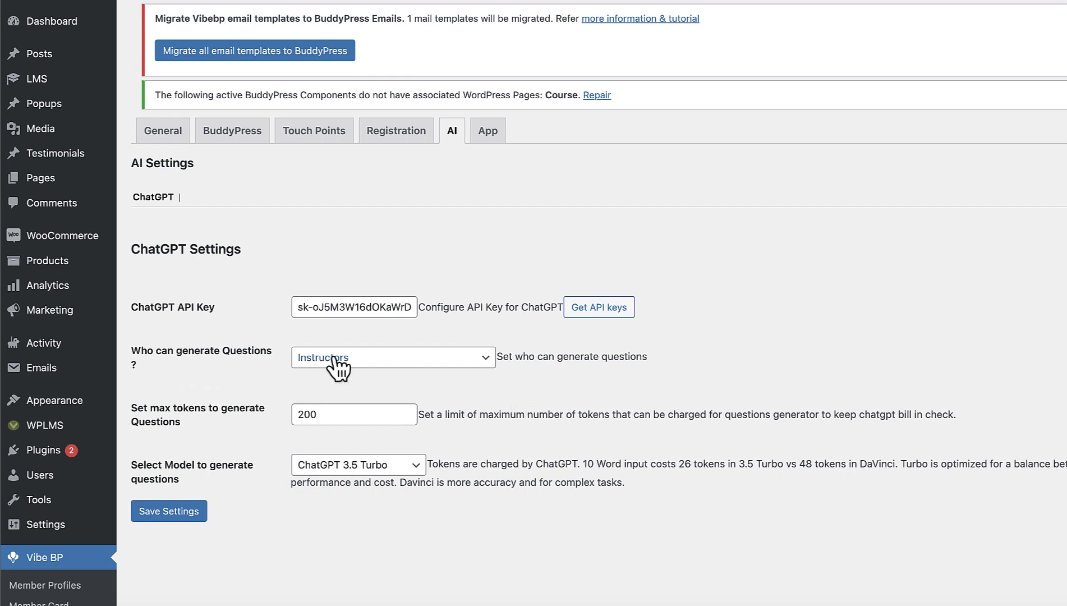
click(393, 357)
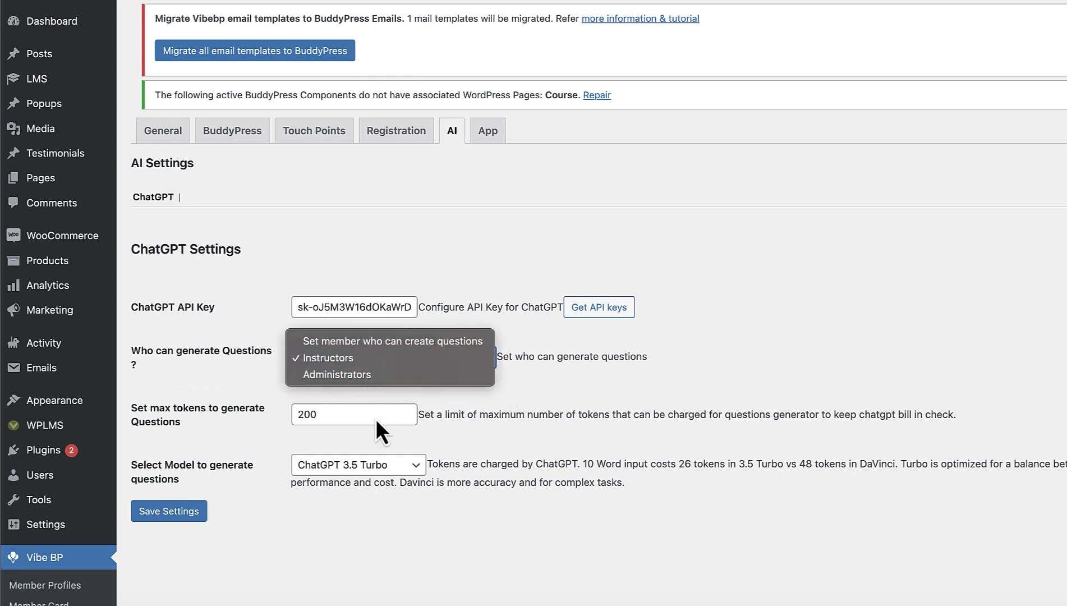
click(327, 358)
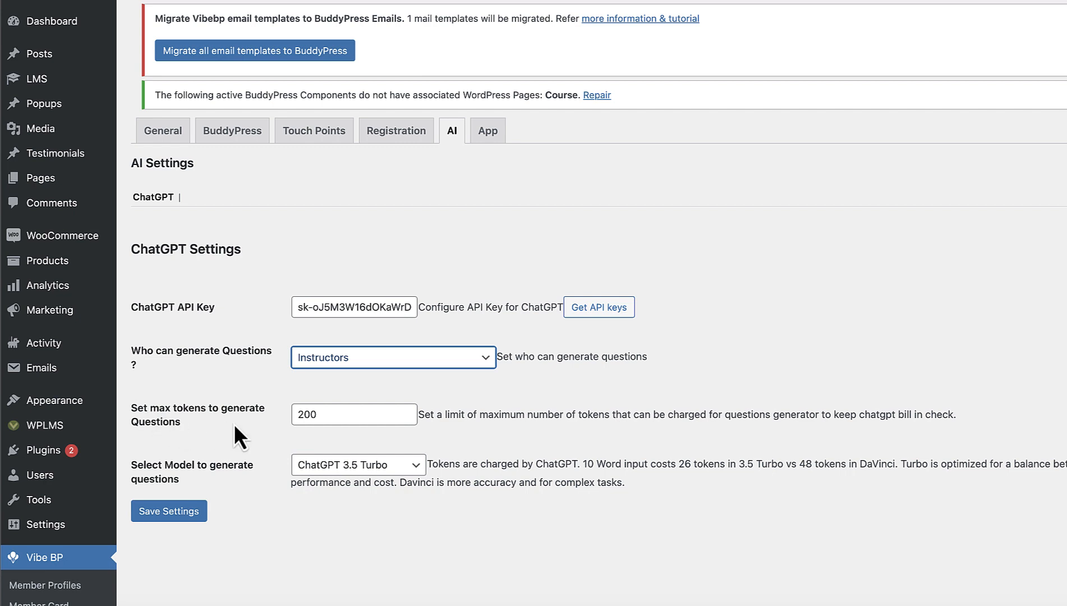
mouse_move(315, 485)
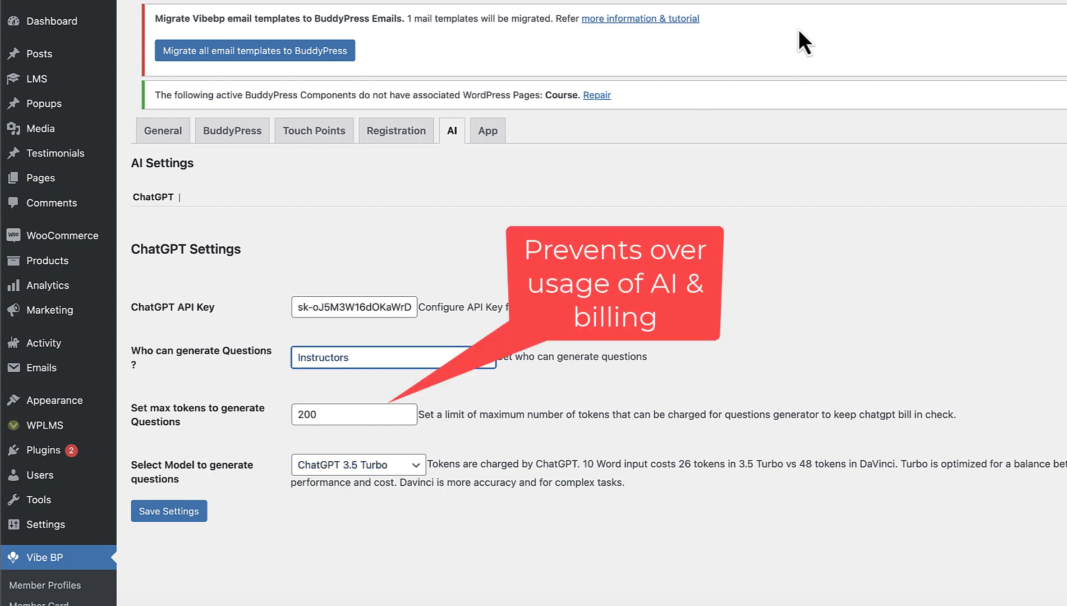
mouse_move(745, 102)
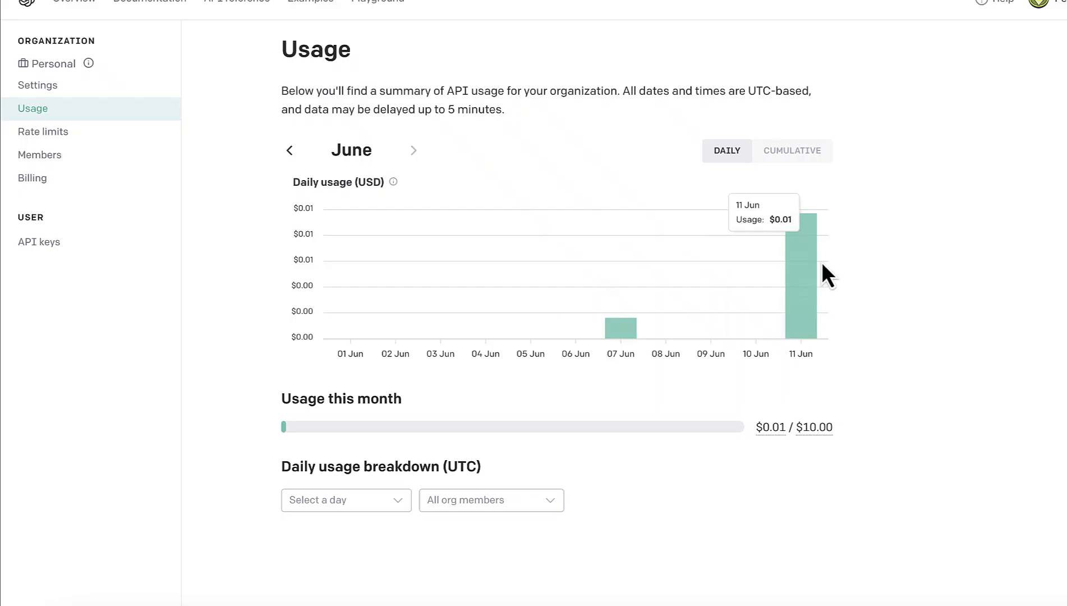
right_click(824, 274)
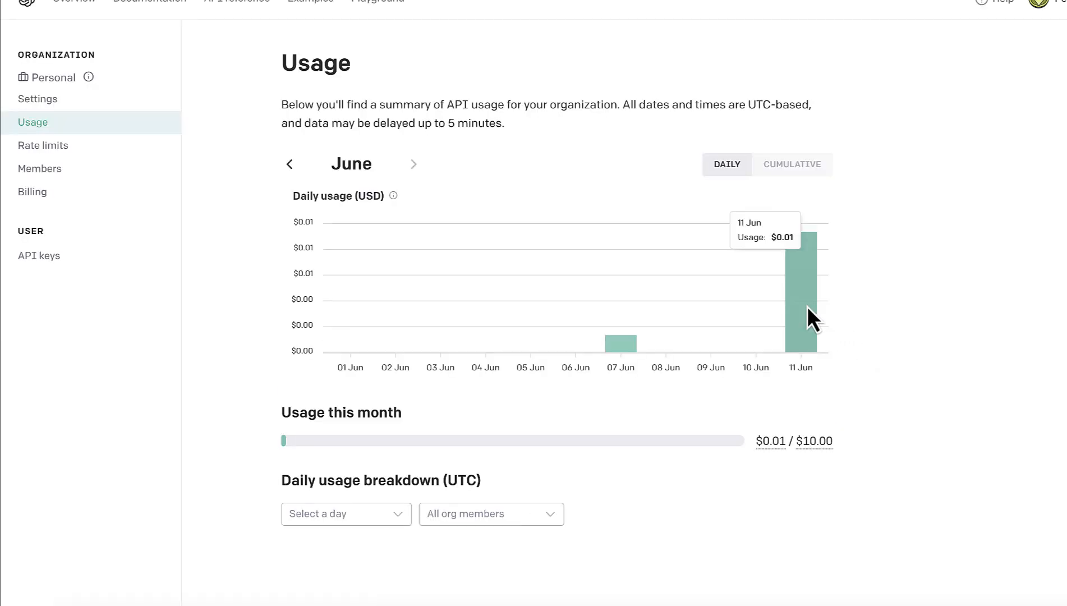
mouse_move(833, 412)
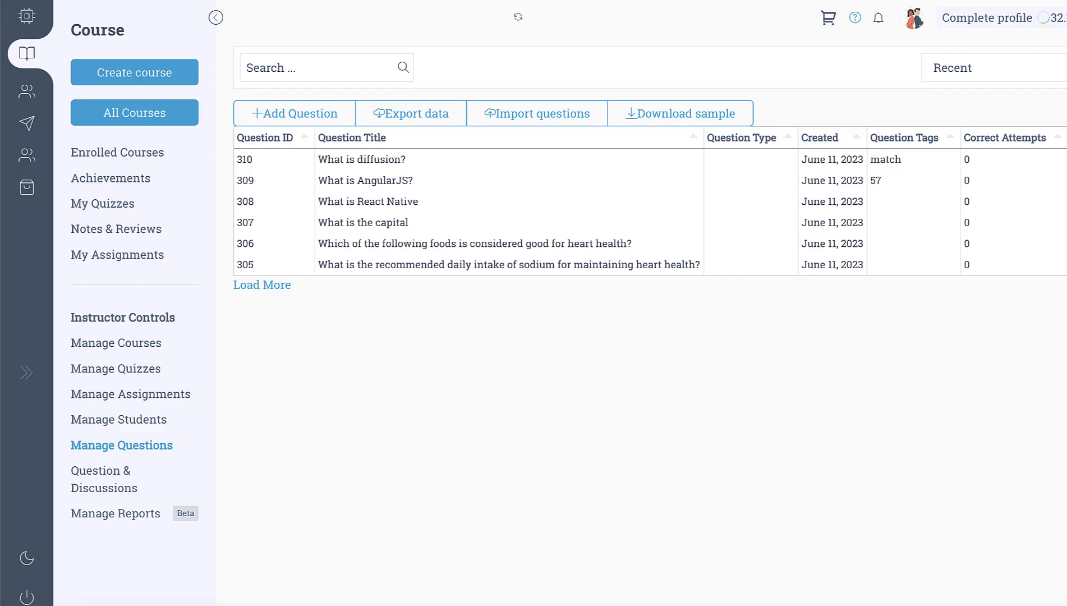
mouse_move(332, 330)
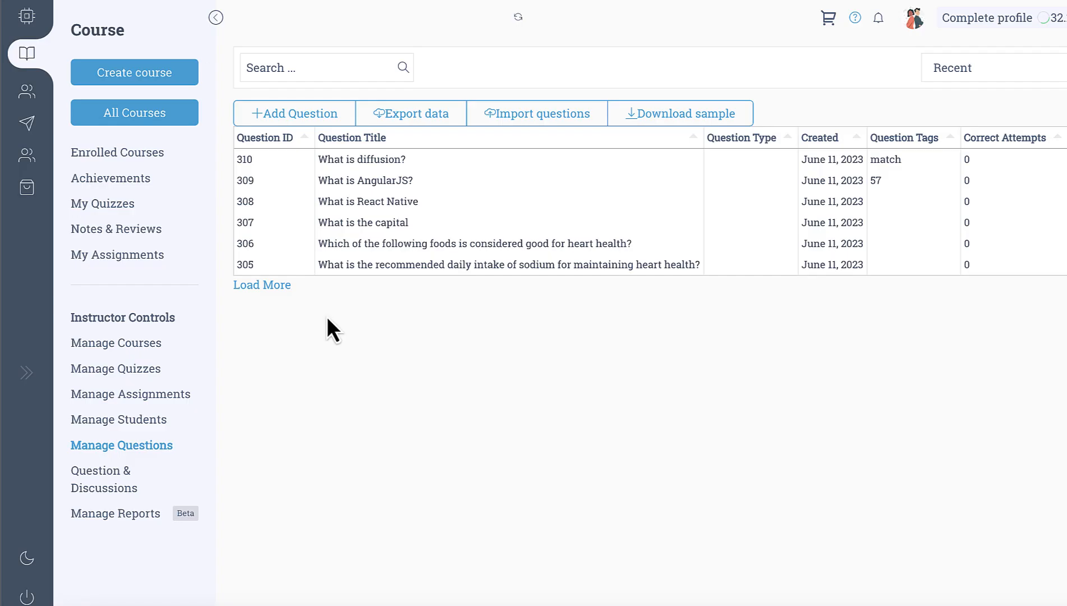
mouse_move(26, 92)
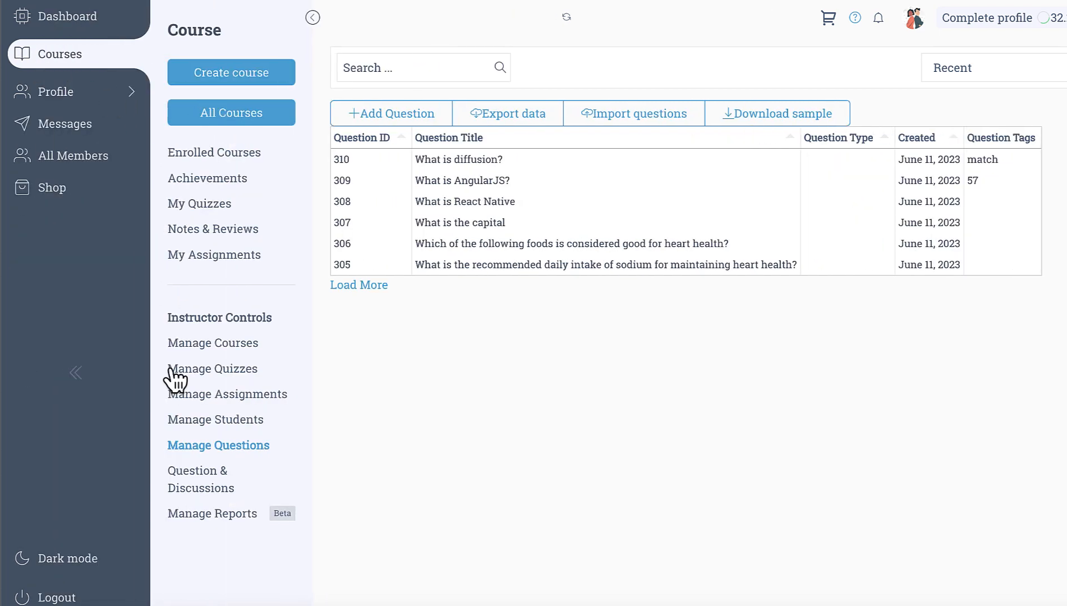
In Manage Questions, add a question and choose Generate from AI.
click(75, 372)
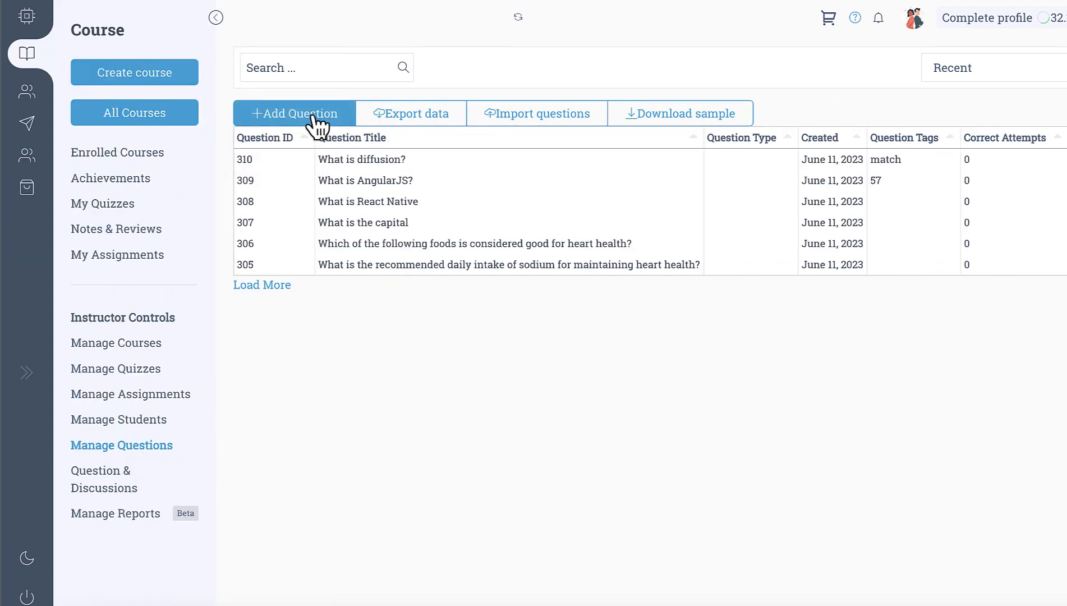
click(295, 112)
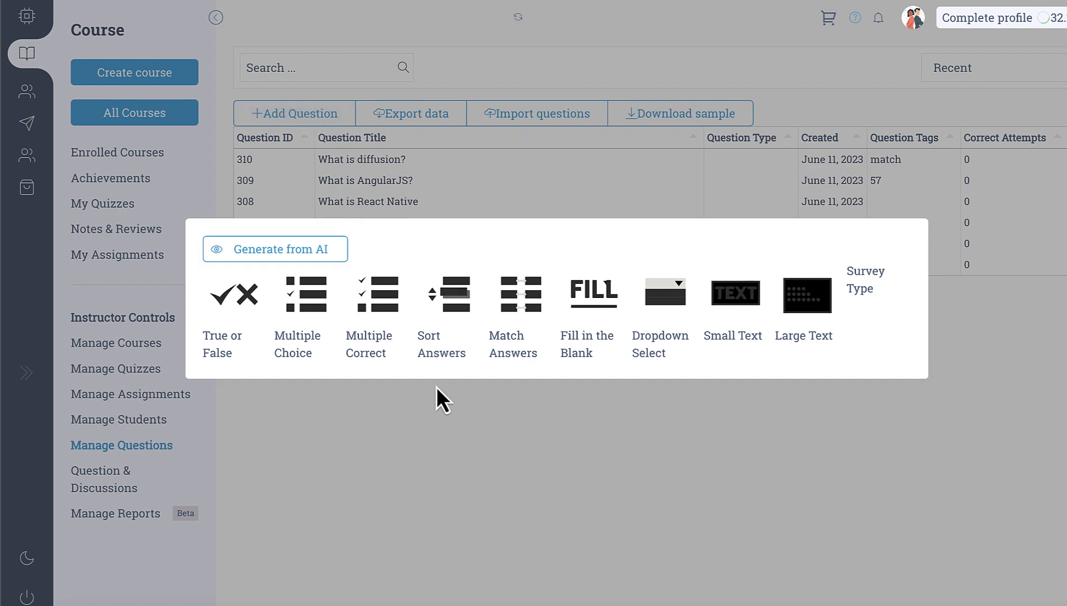
mouse_move(231, 268)
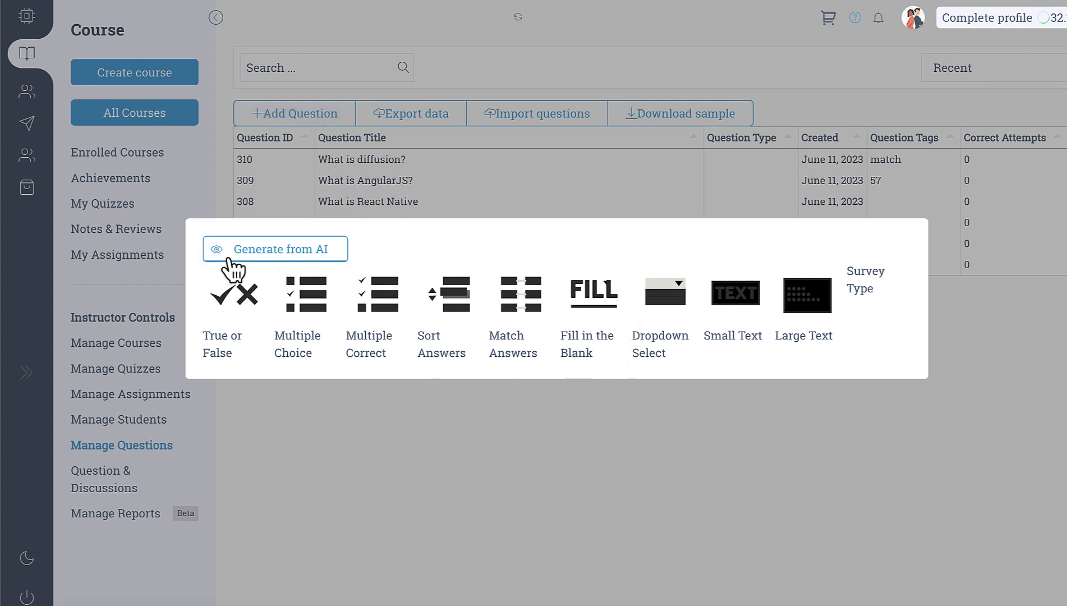
mouse_move(291, 257)
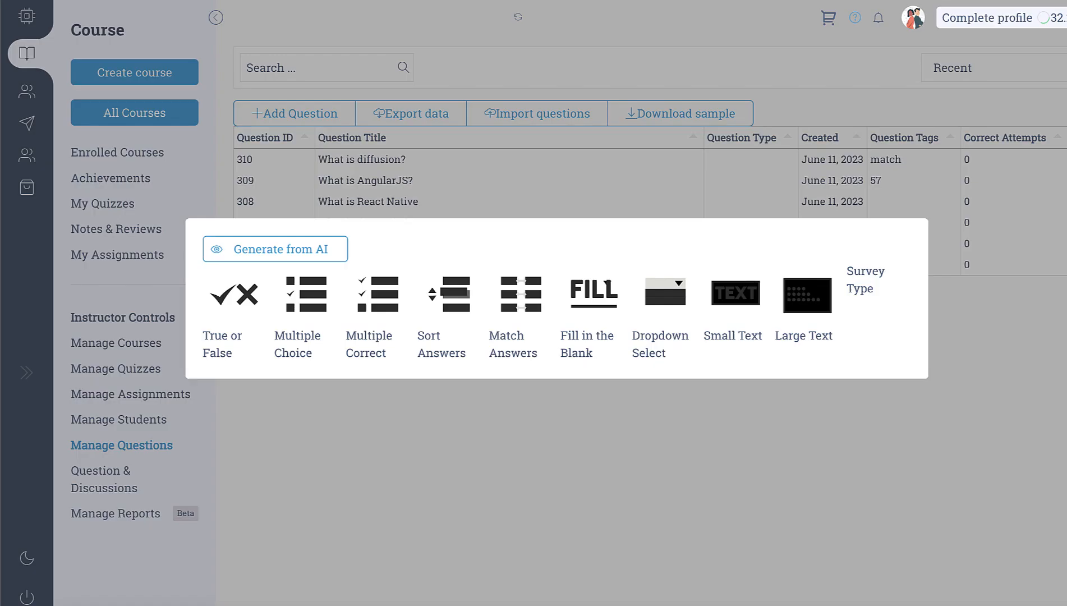
click(275, 249)
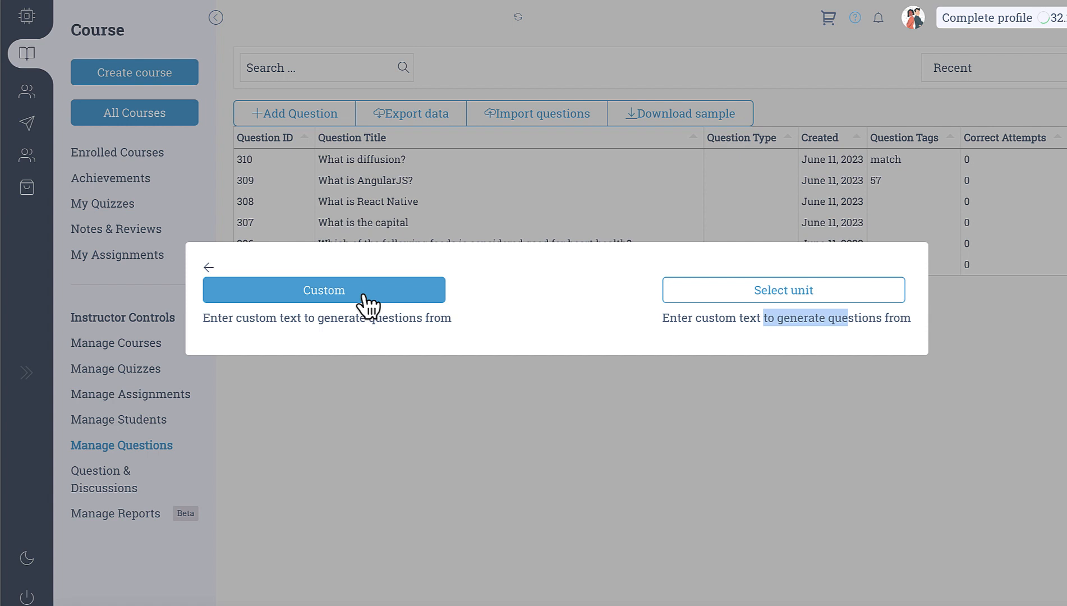
Load 2 AI-generated questions from the custom text 'reactjs'.
click(323, 290)
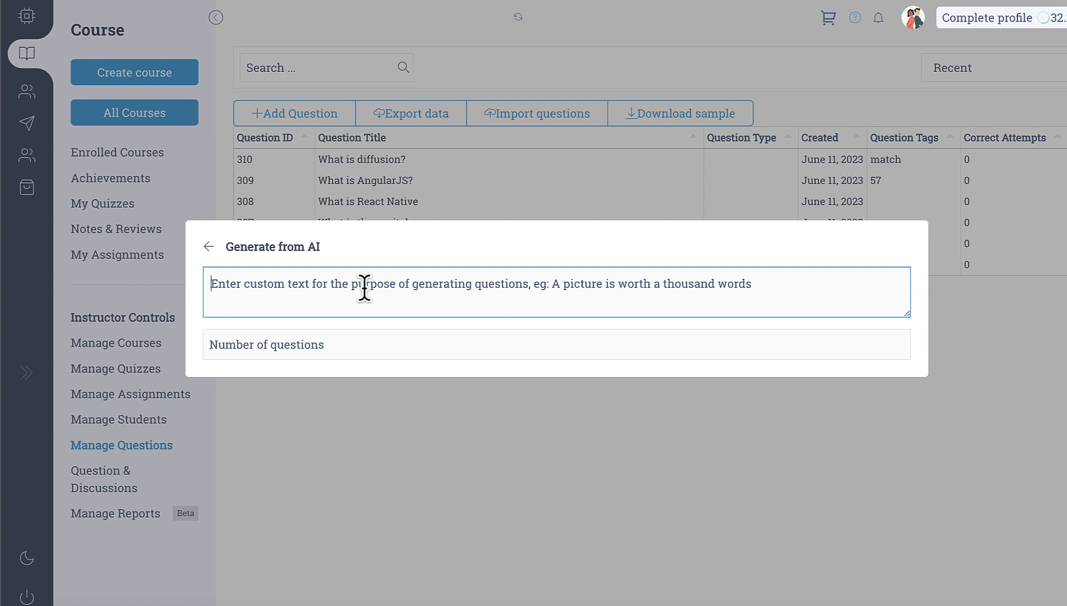
text(reac)
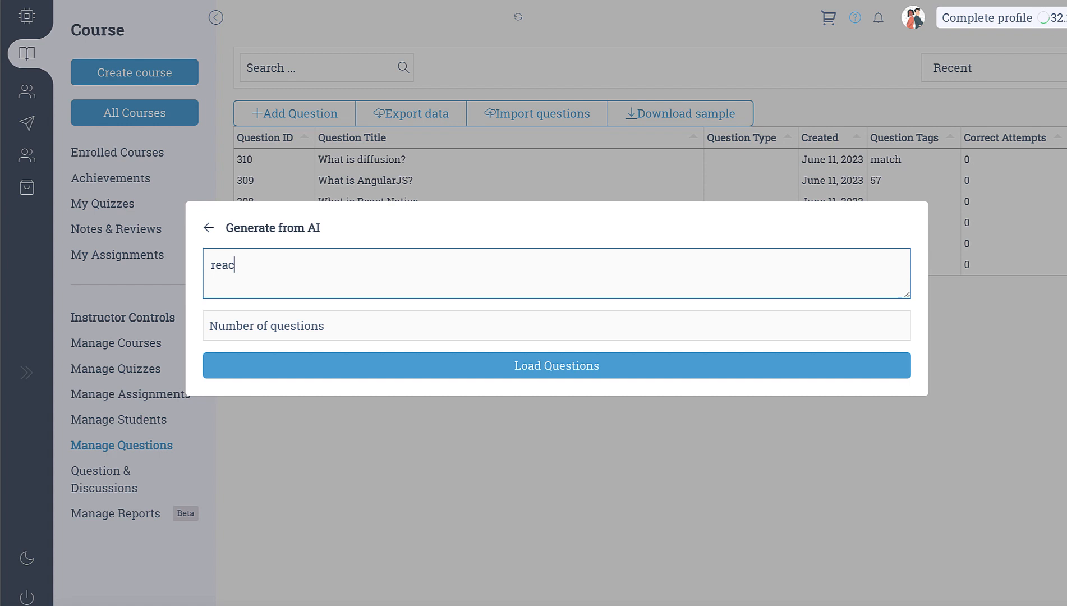
text(t)
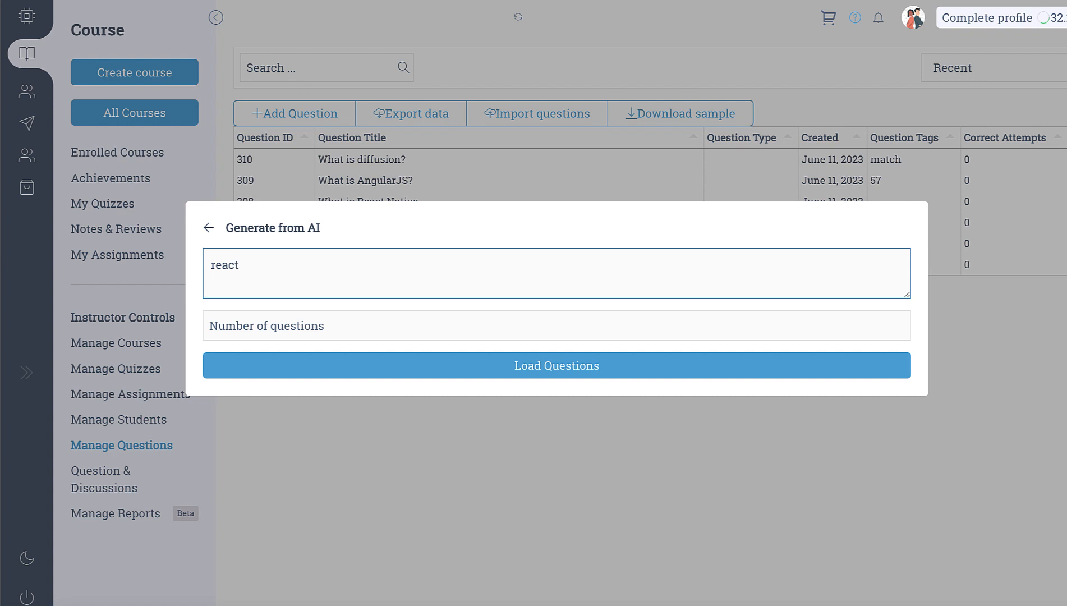
text(js)
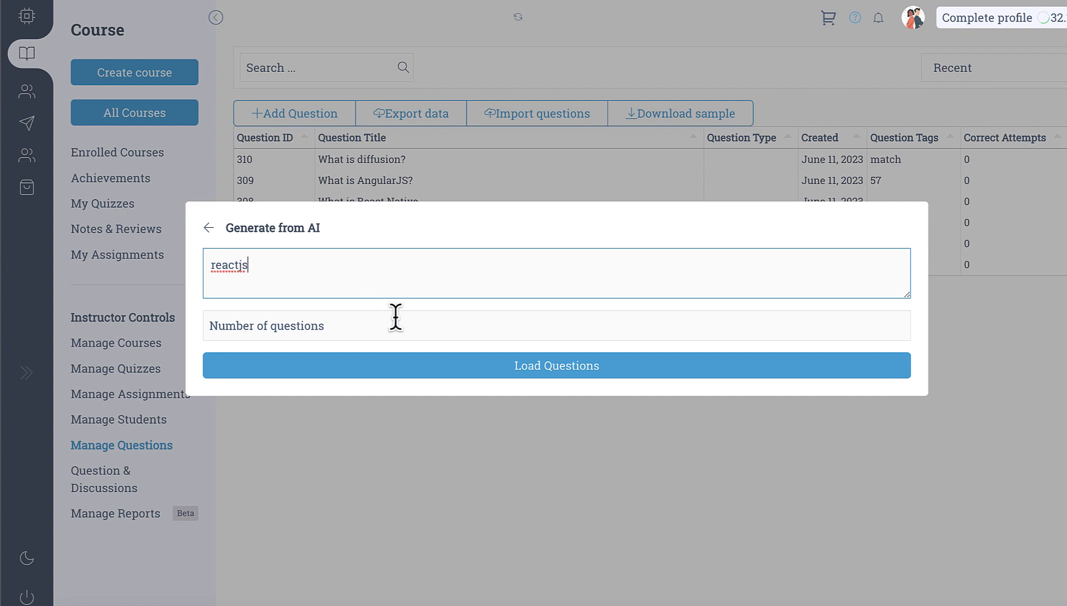
text(2)
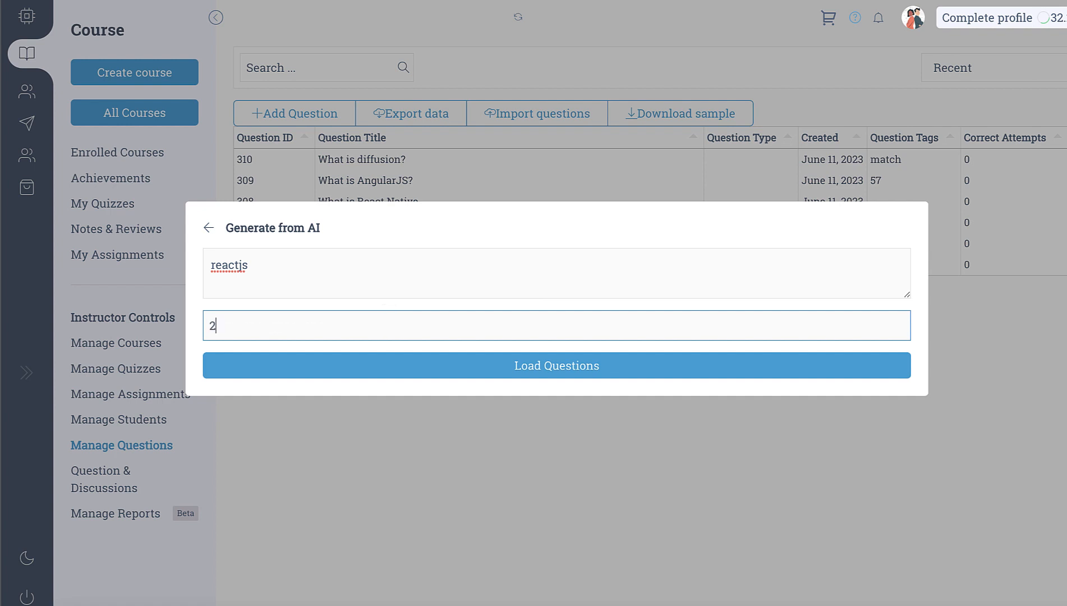
click(556, 365)
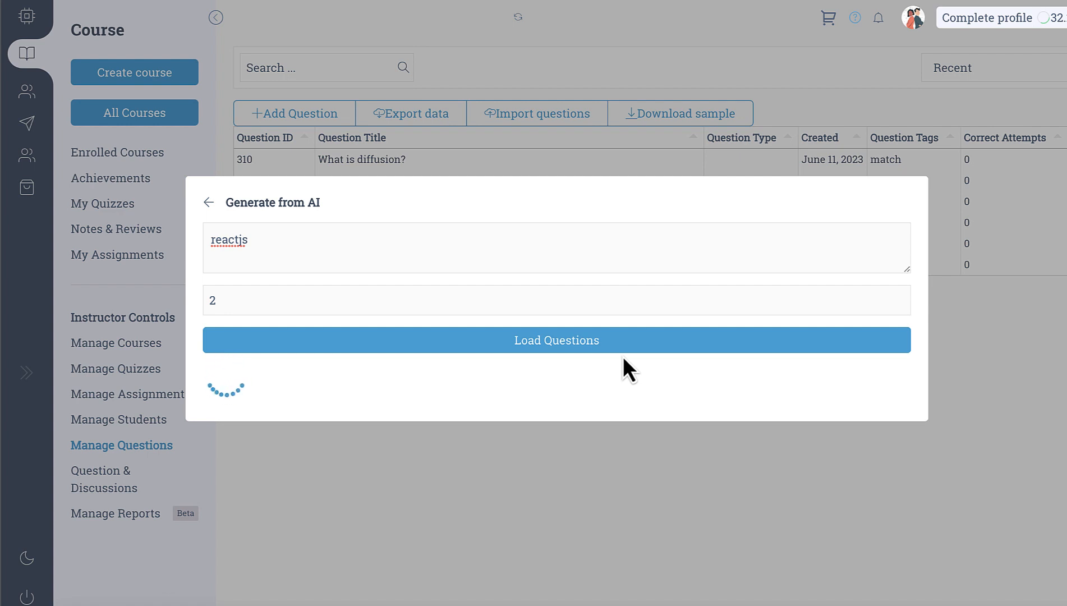
Select both ReactJS questions, tag each mcq, and add them to the question bank.
click(555, 340)
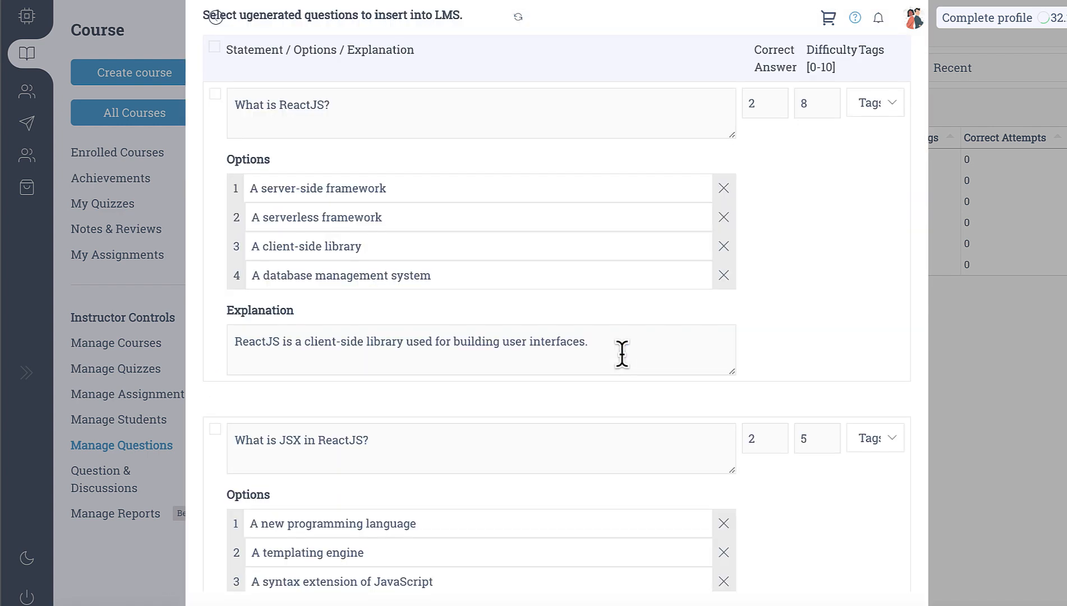
mouse_move(580, 280)
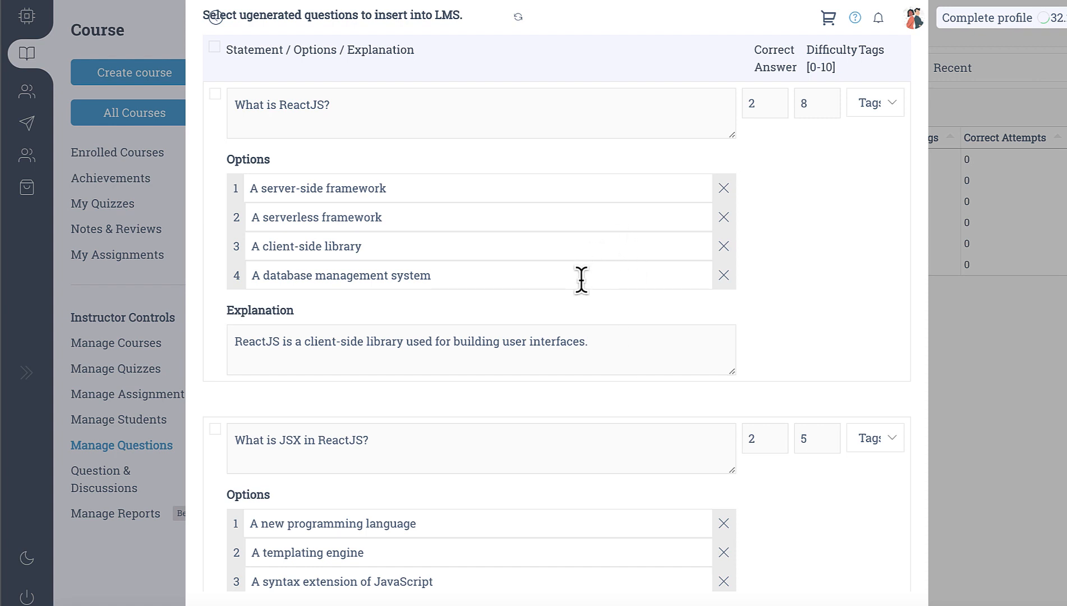
mouse_move(671, 279)
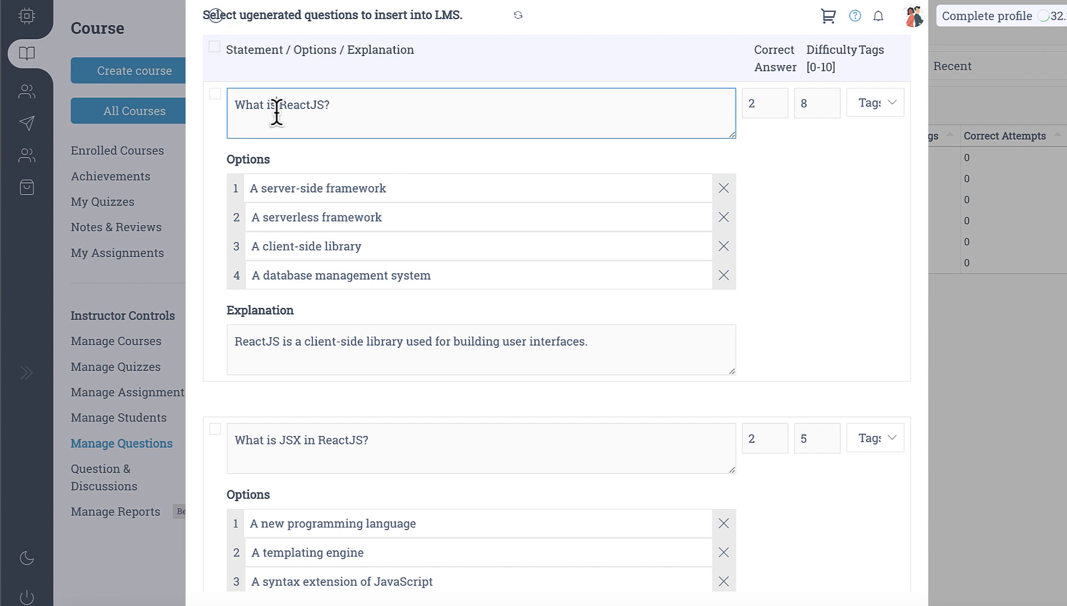
mouse_move(361, 98)
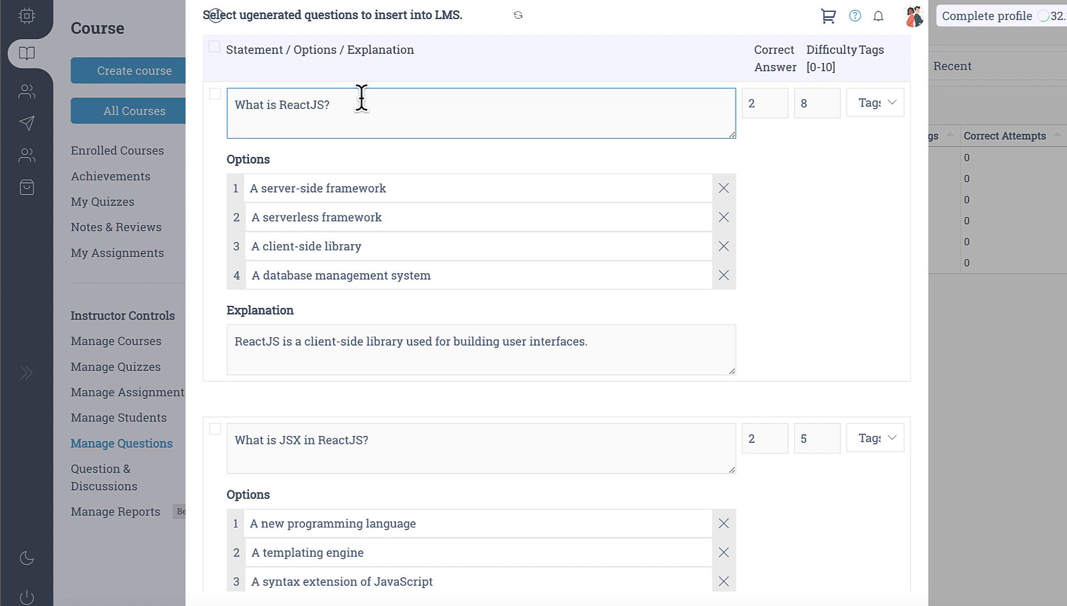
mouse_move(418, 190)
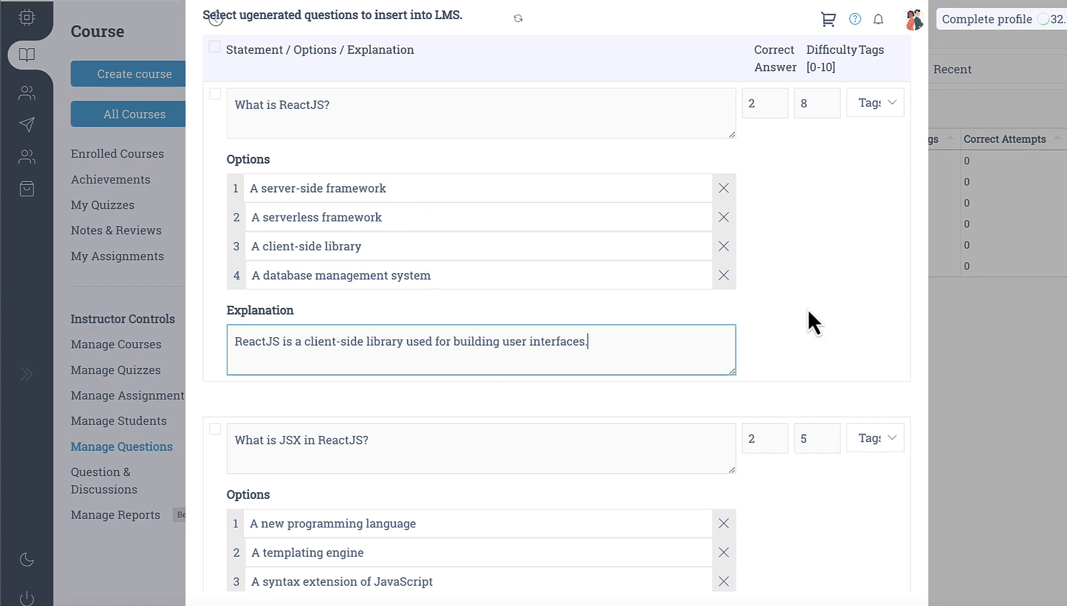
mouse_move(218, 109)
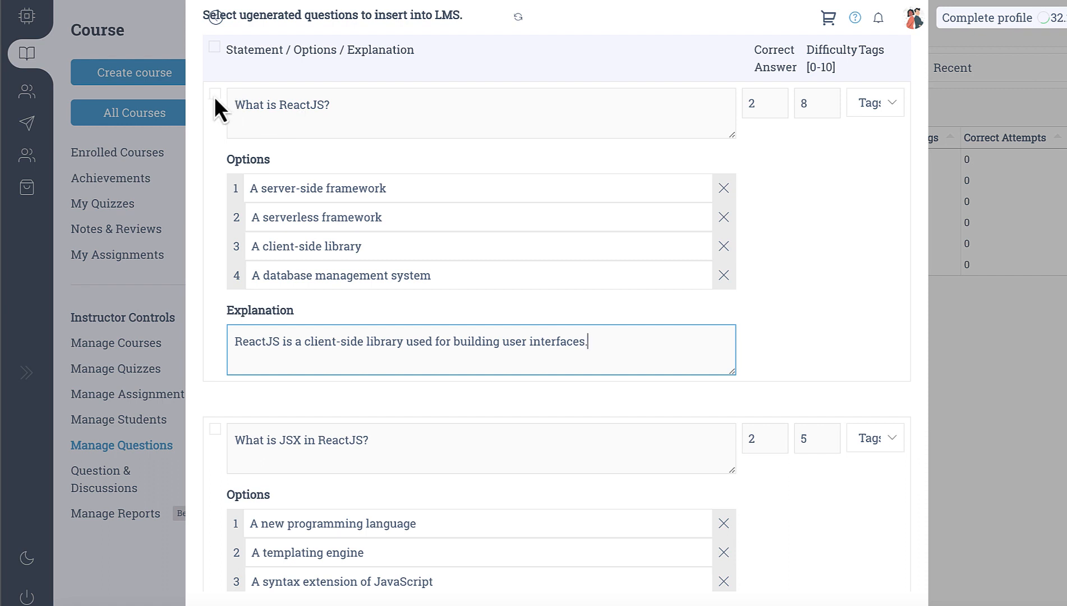
mouse_move(817, 104)
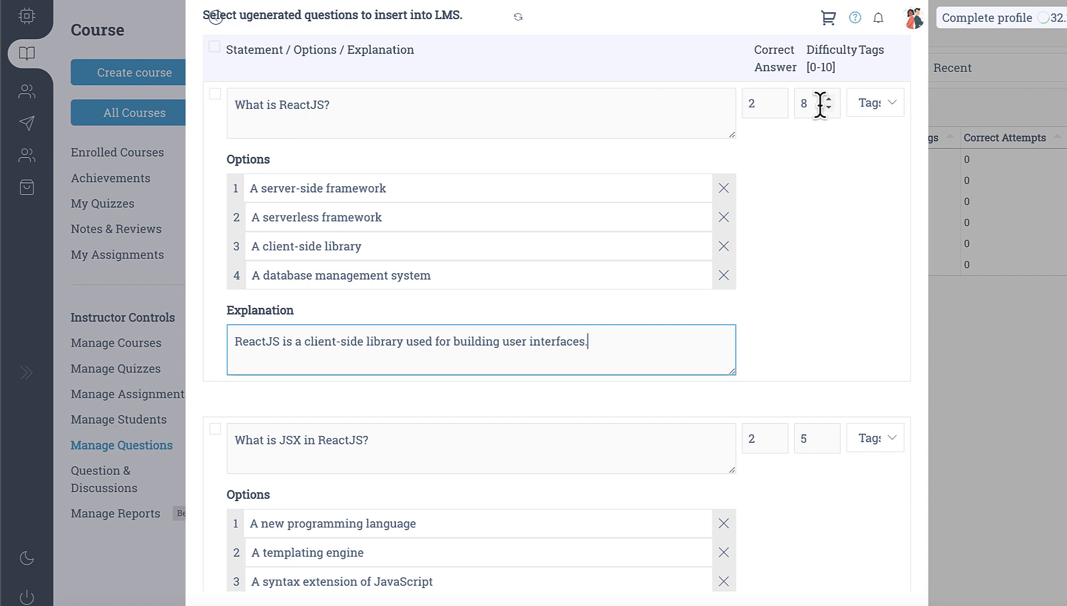
mouse_move(820, 472)
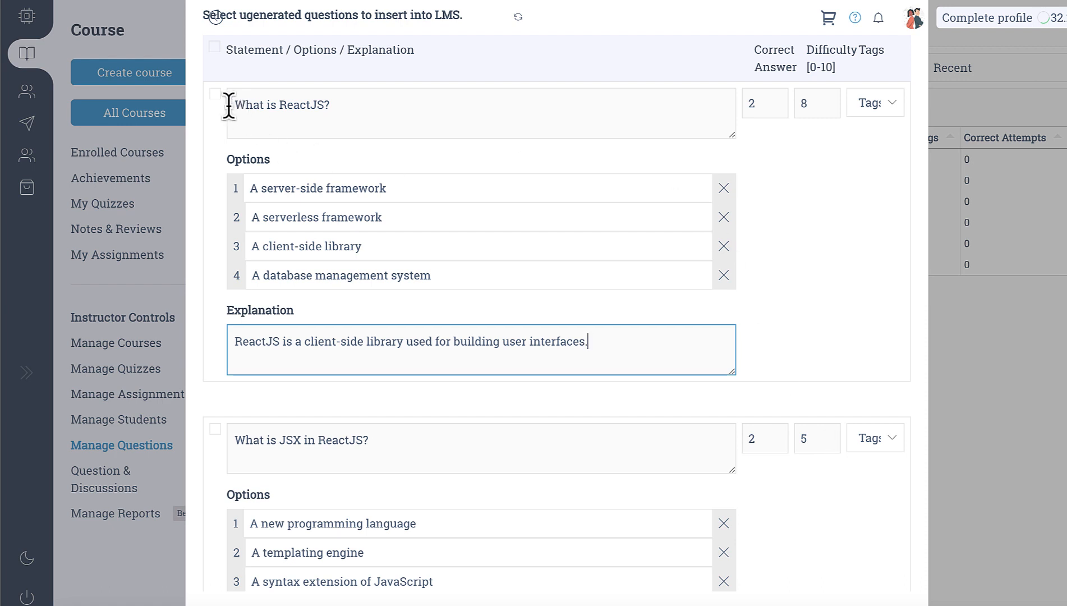
click(215, 93)
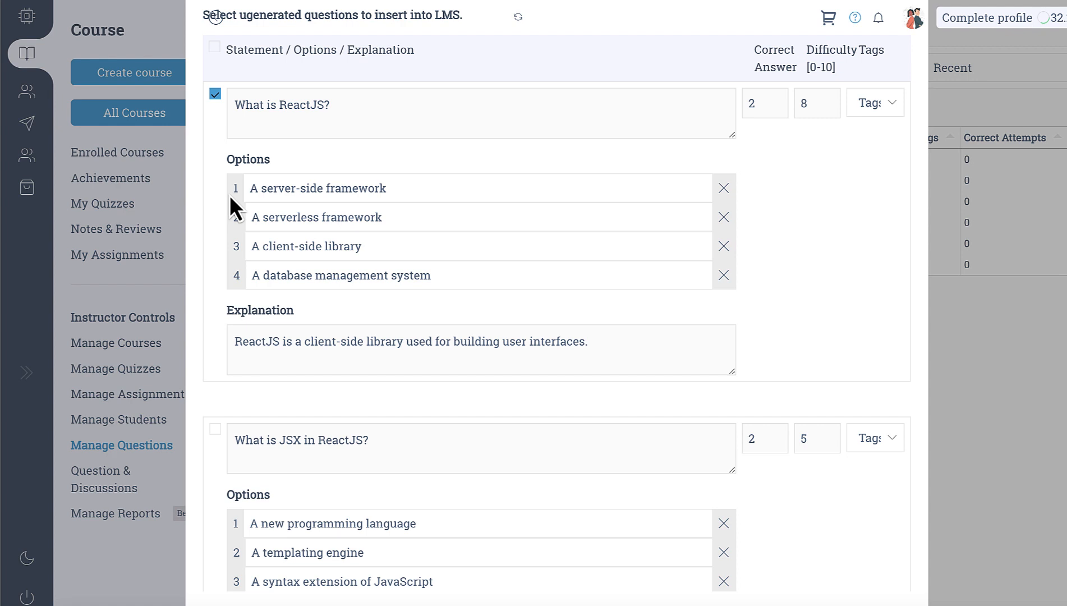
mouse_move(219, 436)
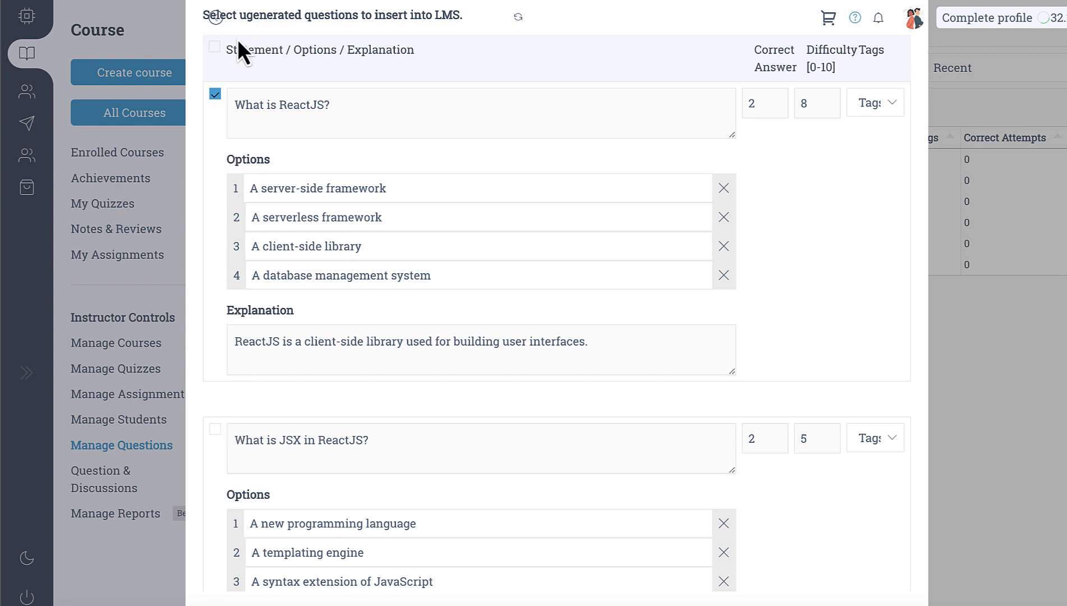
click(214, 49)
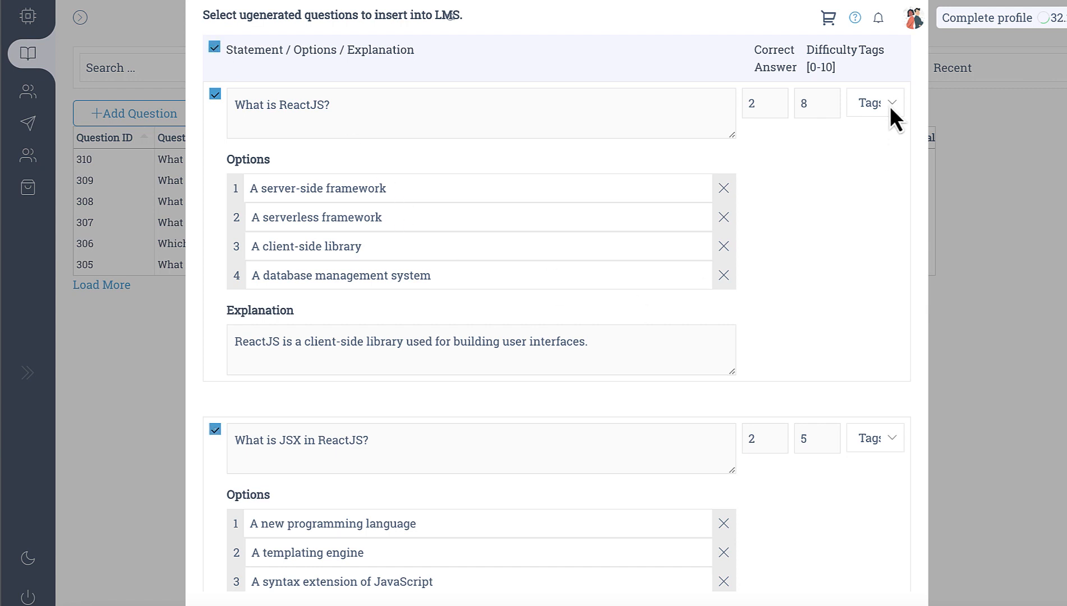
click(872, 102)
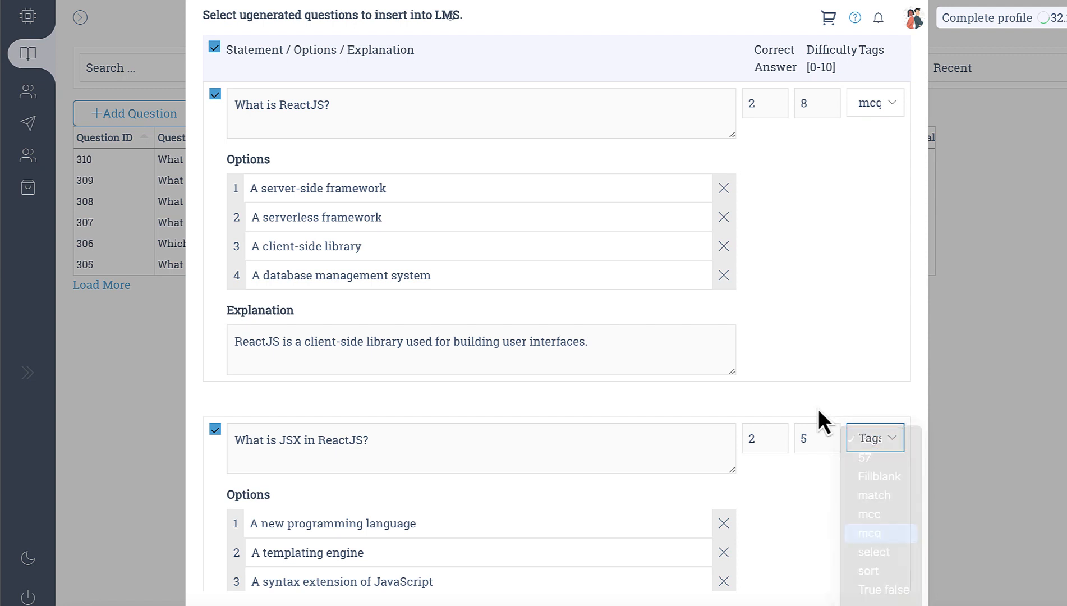
click(869, 532)
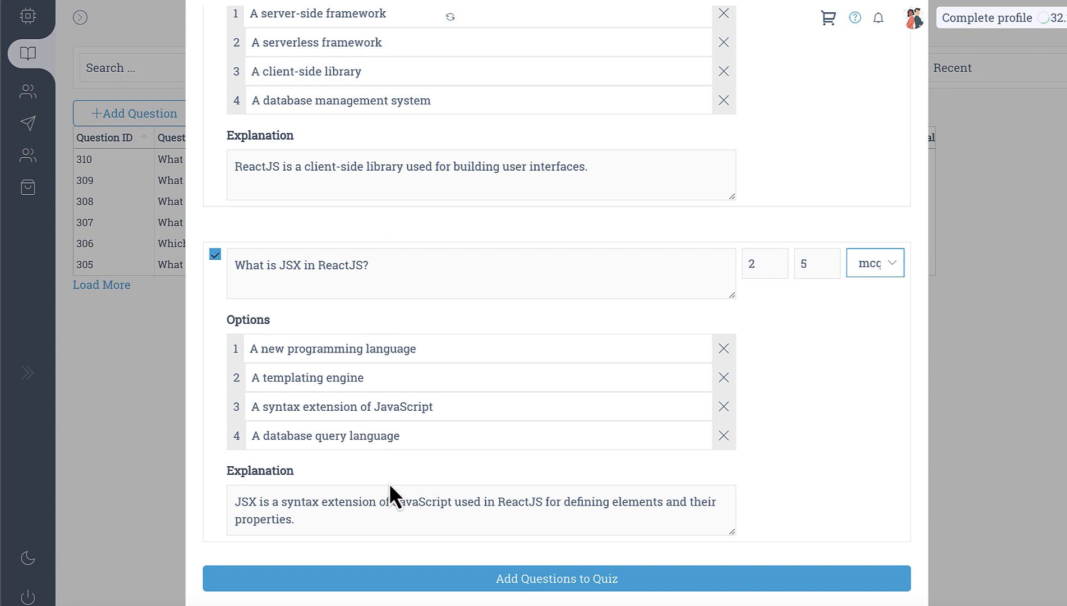
click(555, 578)
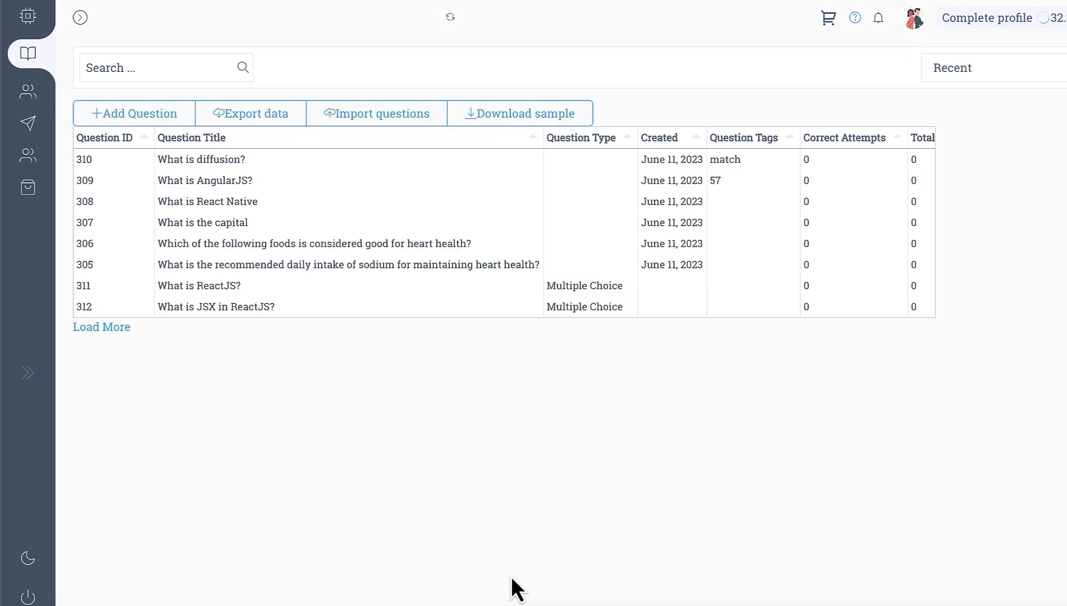
mouse_move(370, 306)
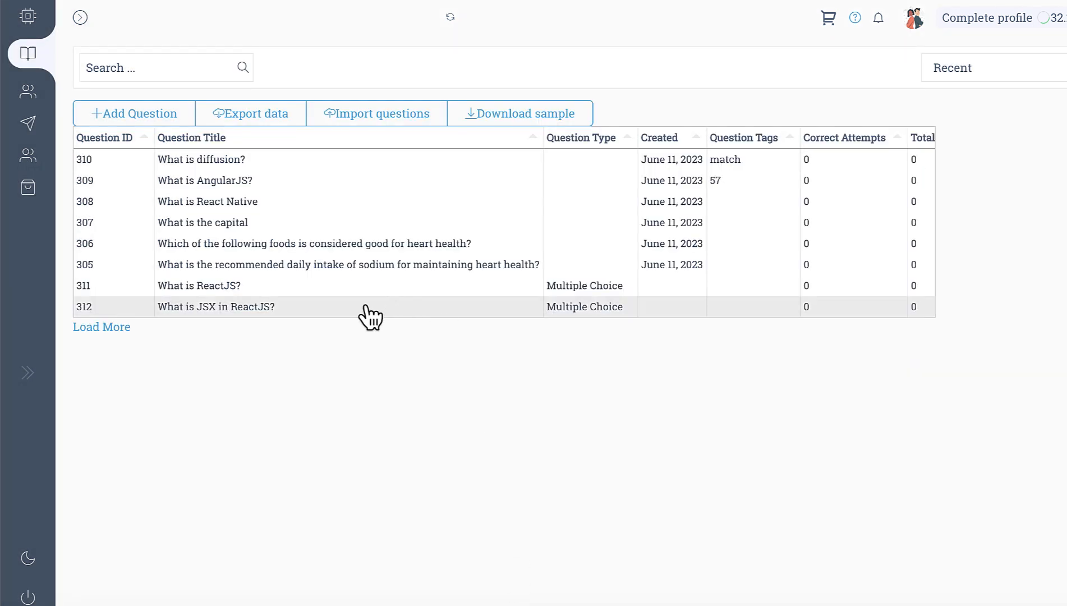
mouse_move(268, 344)
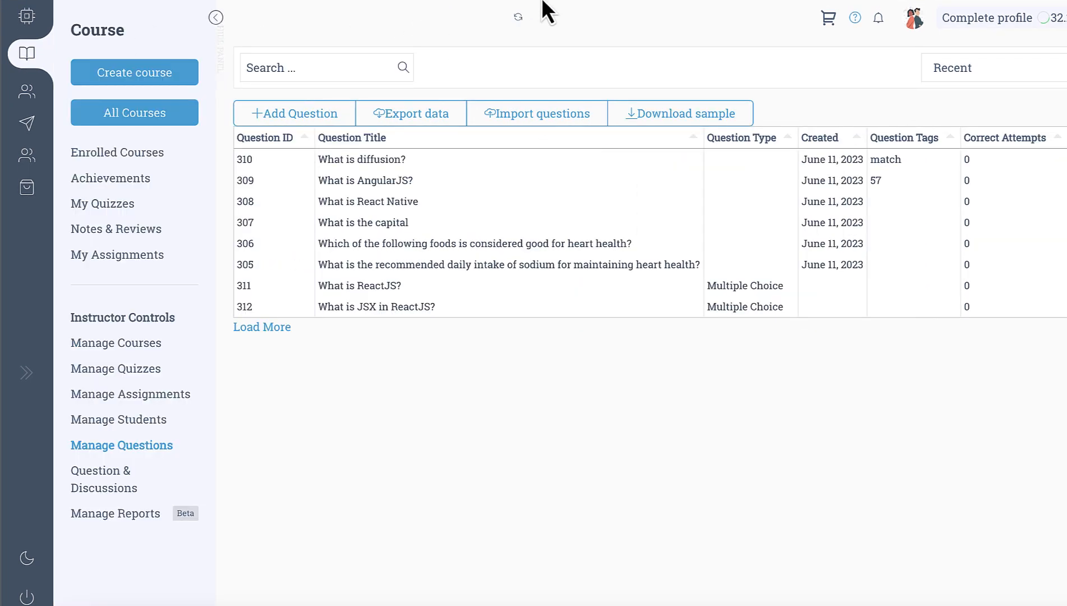
Sort the question table by Question ID, descending.
click(262, 325)
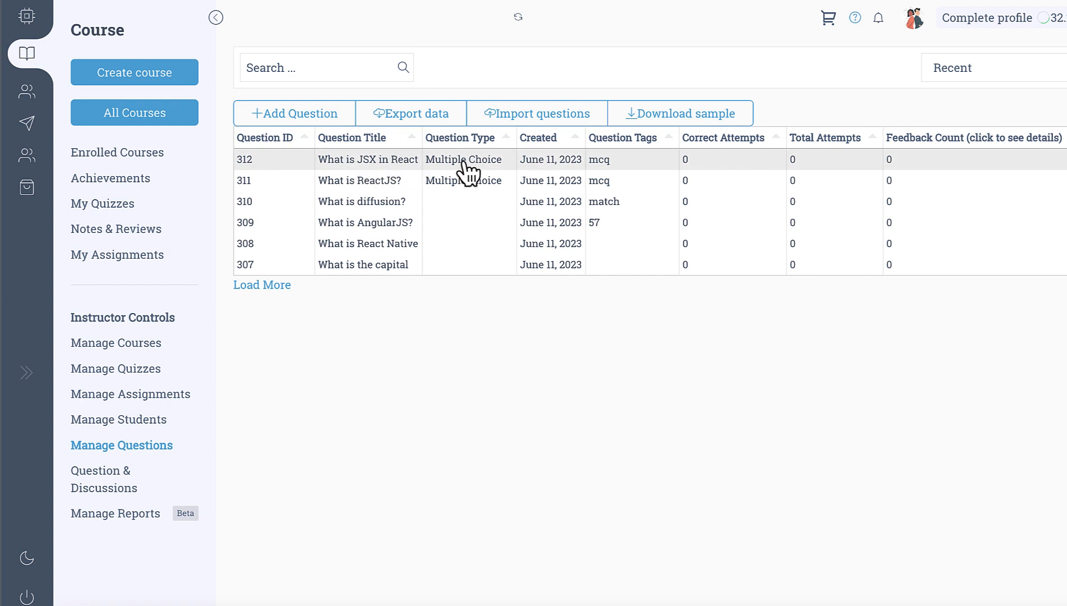
mouse_move(600, 179)
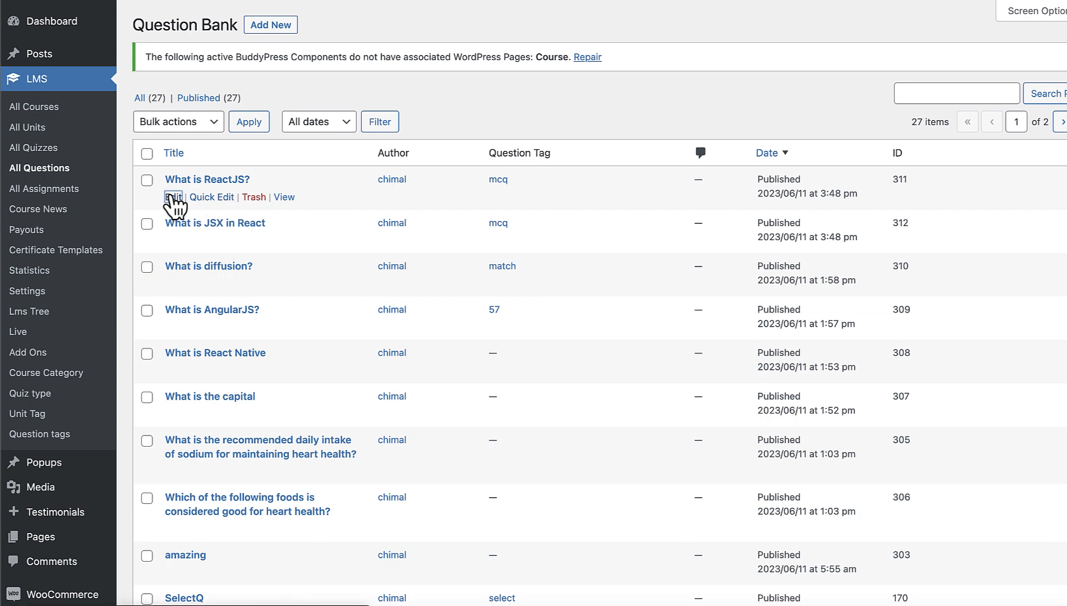
mouse_move(387, 230)
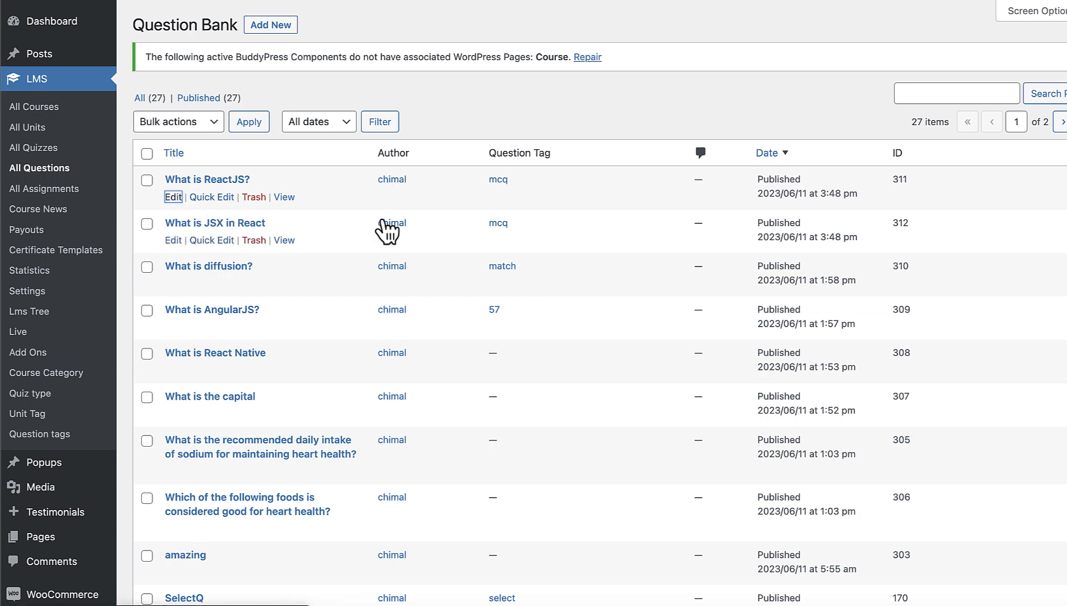
Edit 'What is ReactJS?' and review its four options, correct answer and explanation.
click(173, 197)
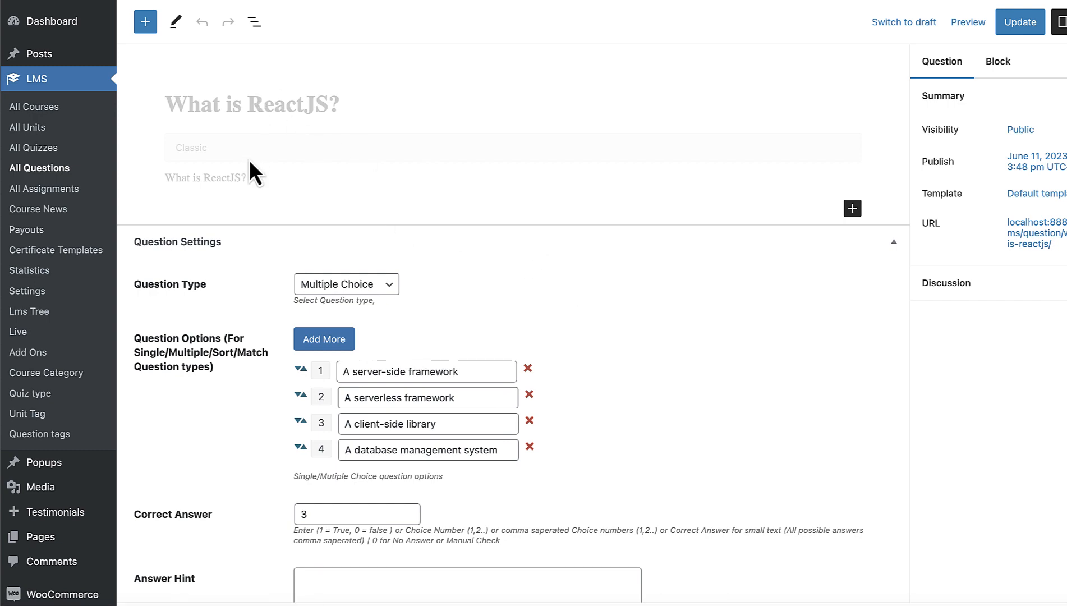
scroll(down, 3)
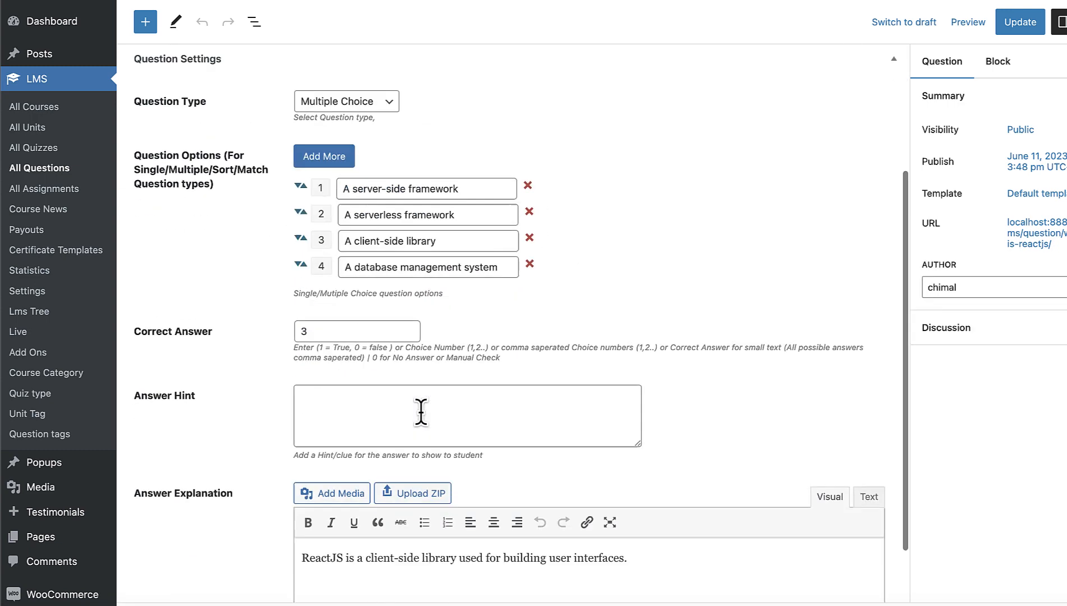
scroll(down, 3)
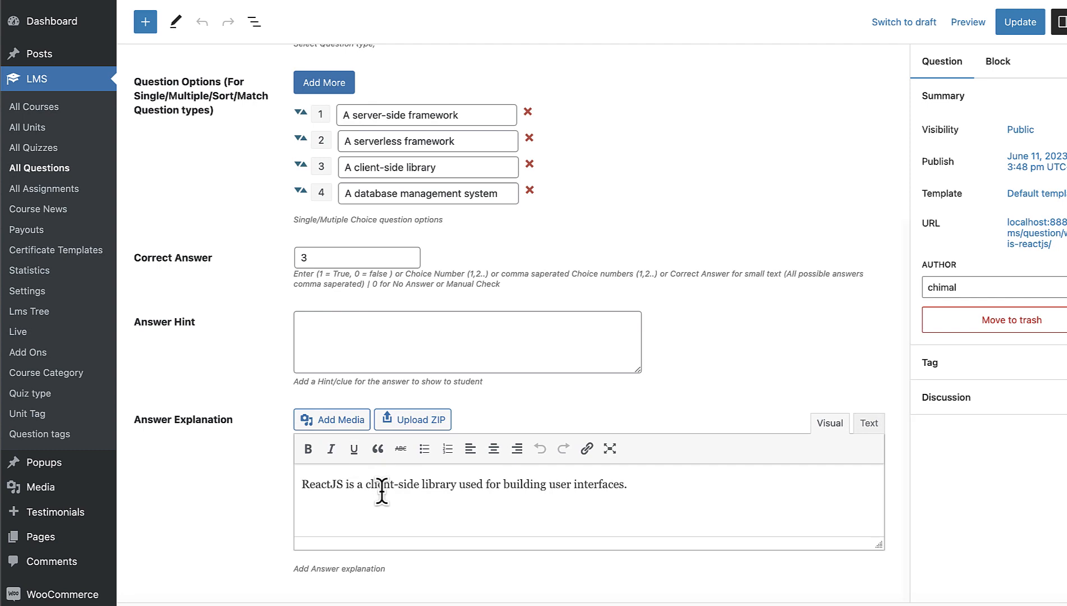
scroll(up, 3)
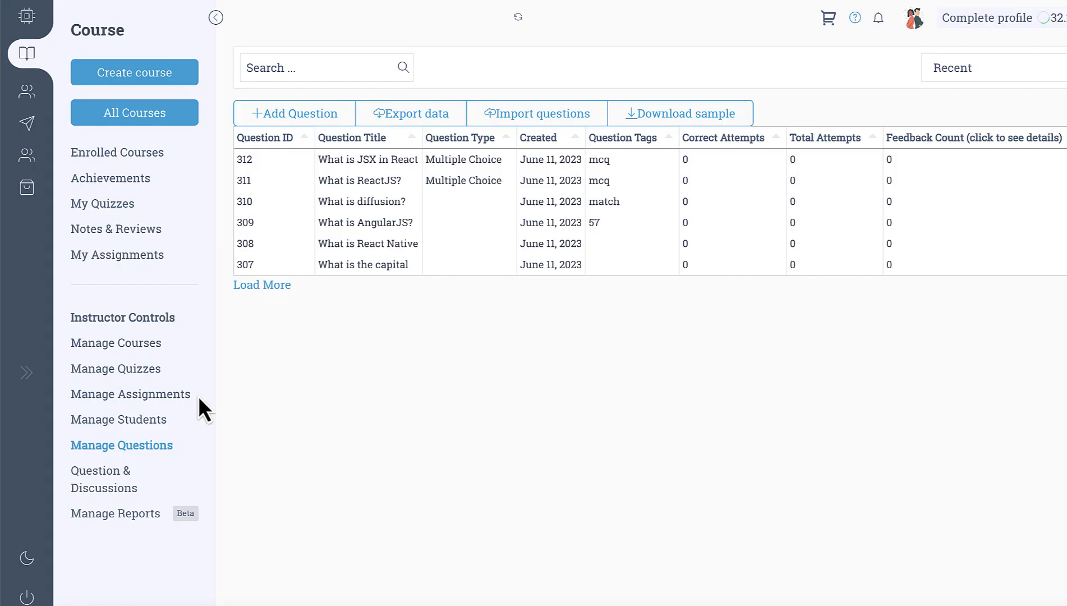
Start a new quiz with AI generation and search for the 'helium' unit.
click(117, 368)
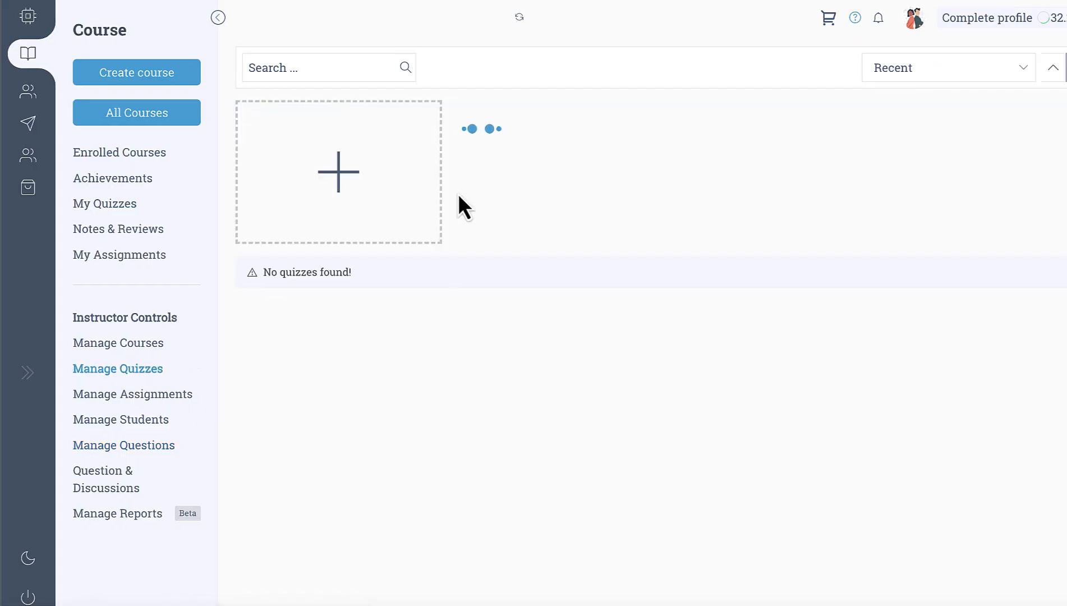
click(338, 172)
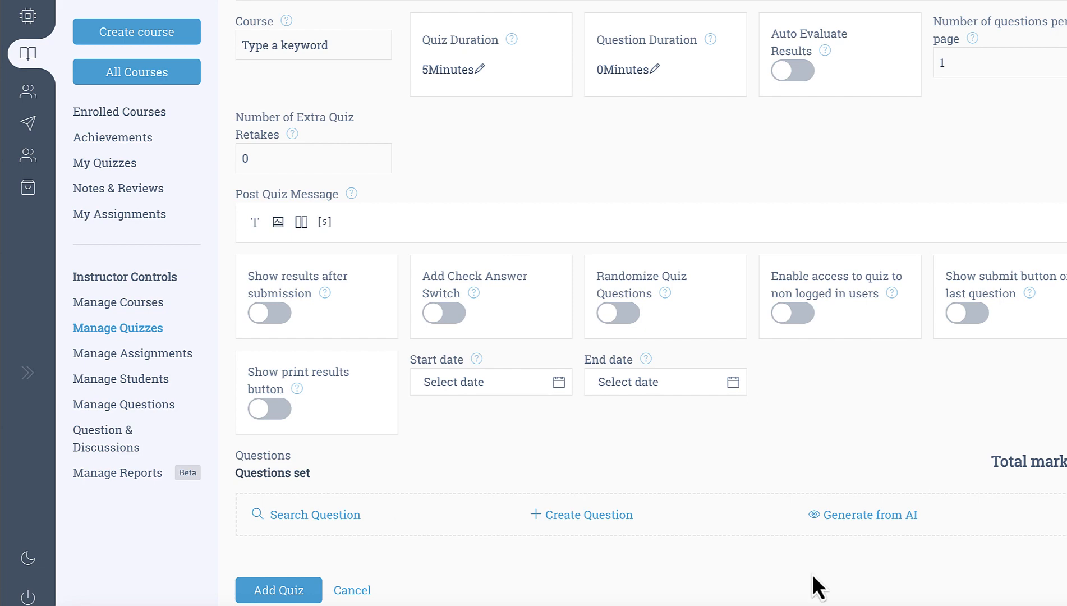
click(869, 514)
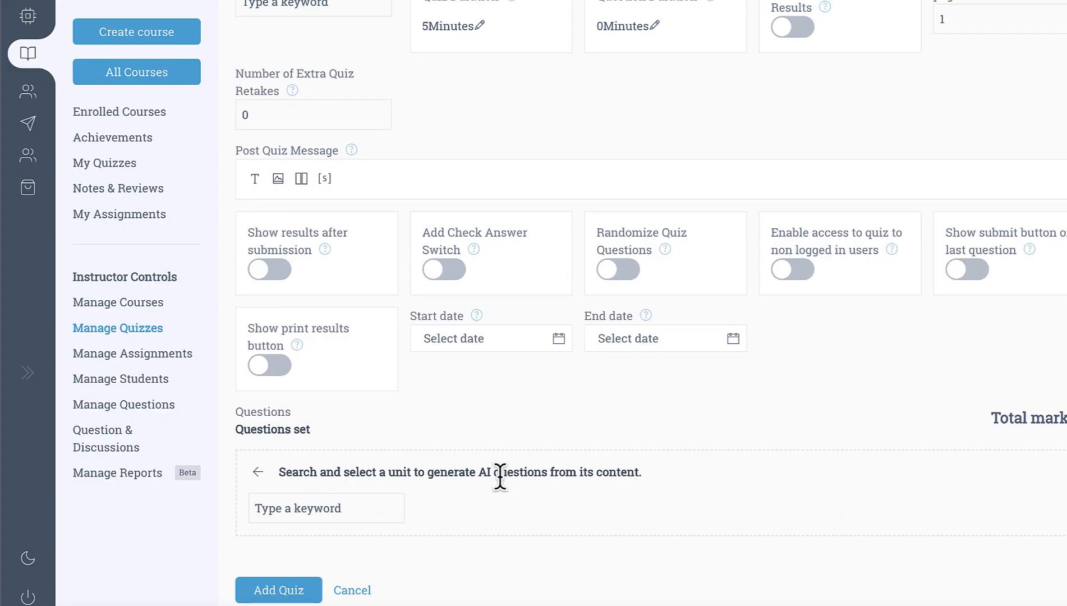
text(helium generation)
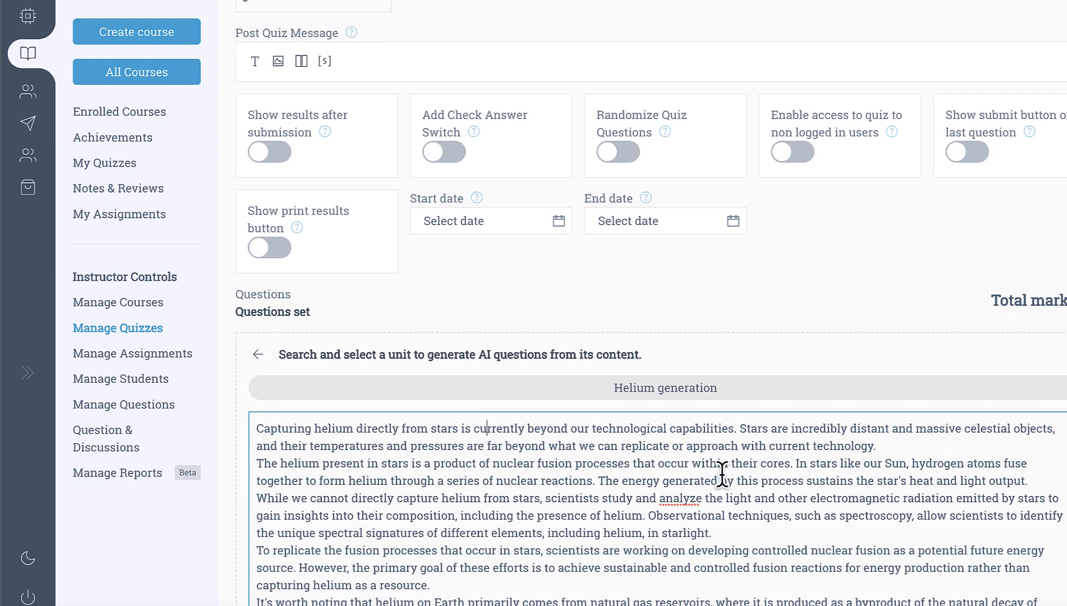
scroll(down, 3)
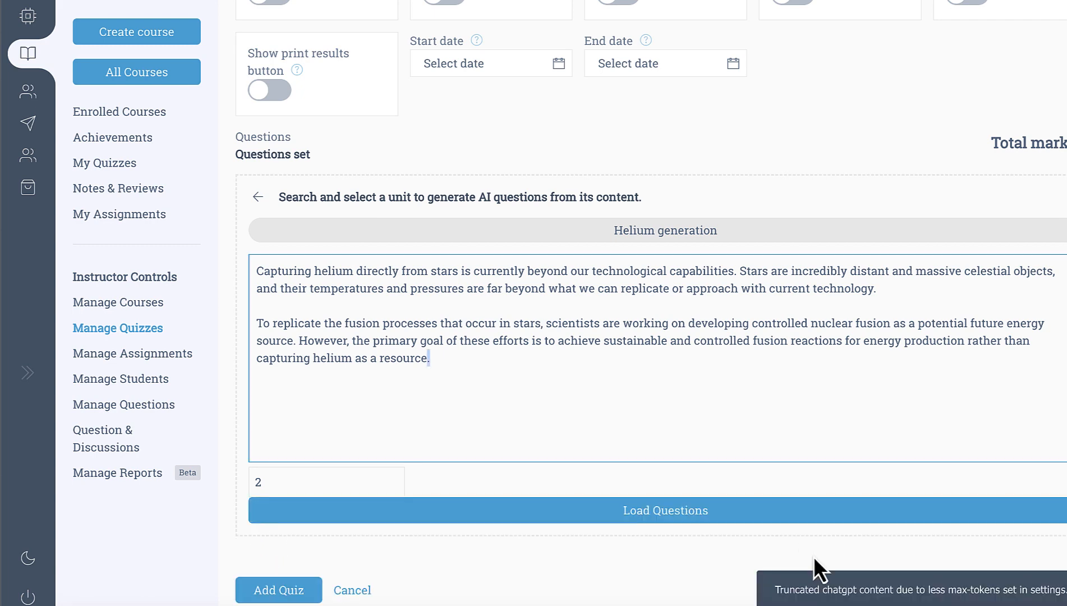
mouse_move(994, 599)
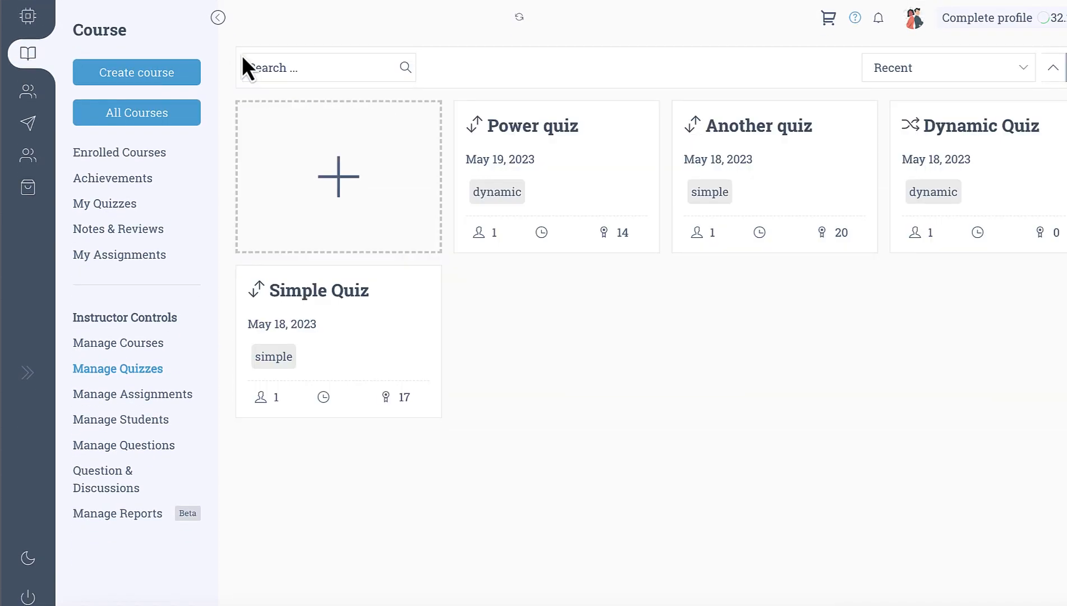
mouse_move(120, 165)
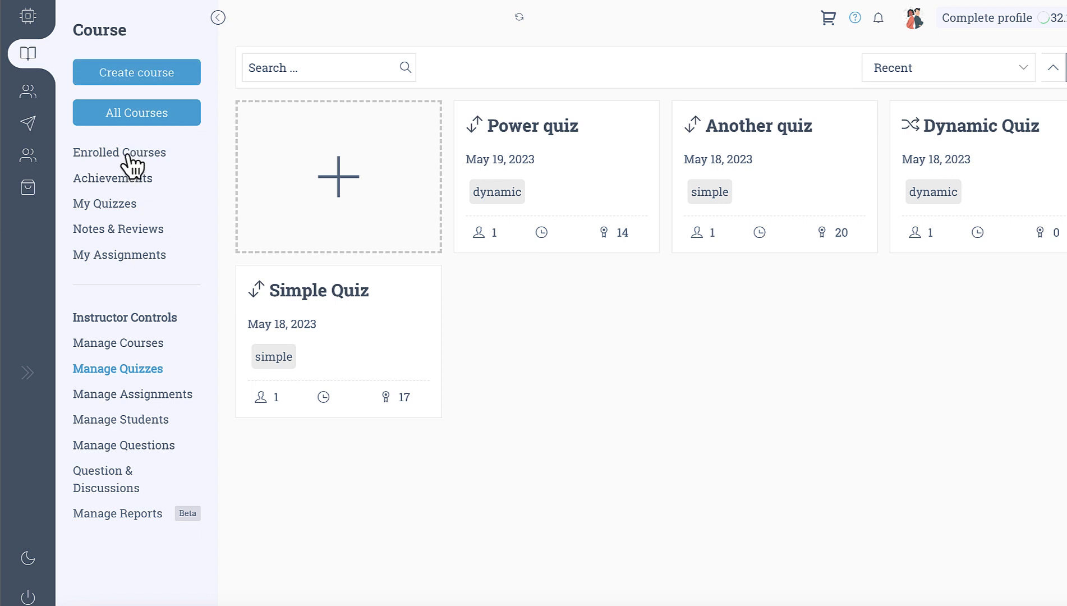
Open the course curriculum's Video Unit edit form, removing accidentally typed text.
click(118, 342)
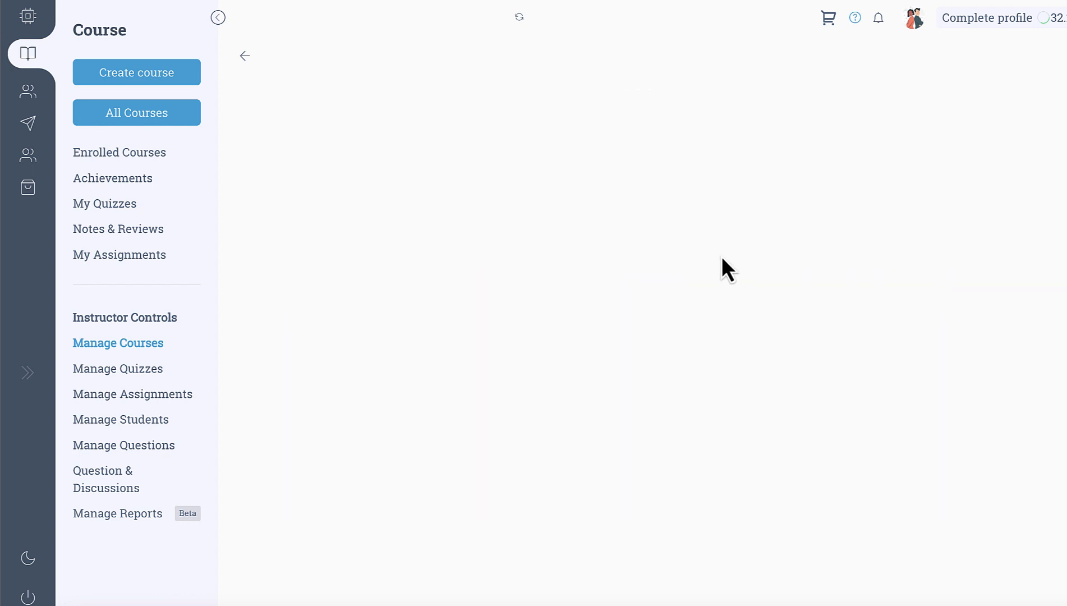
click(137, 73)
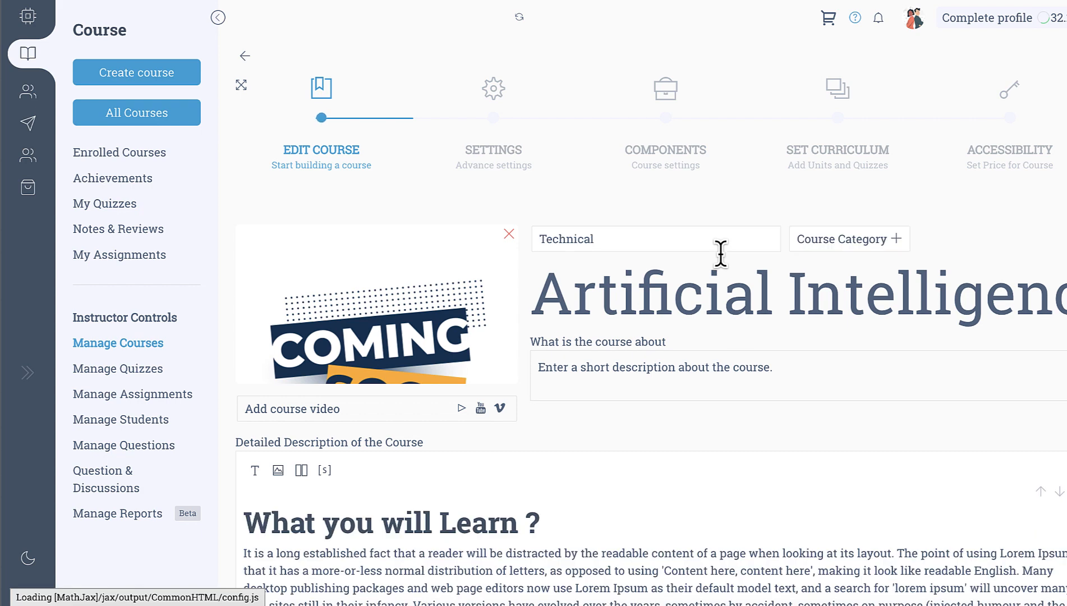
click(837, 89)
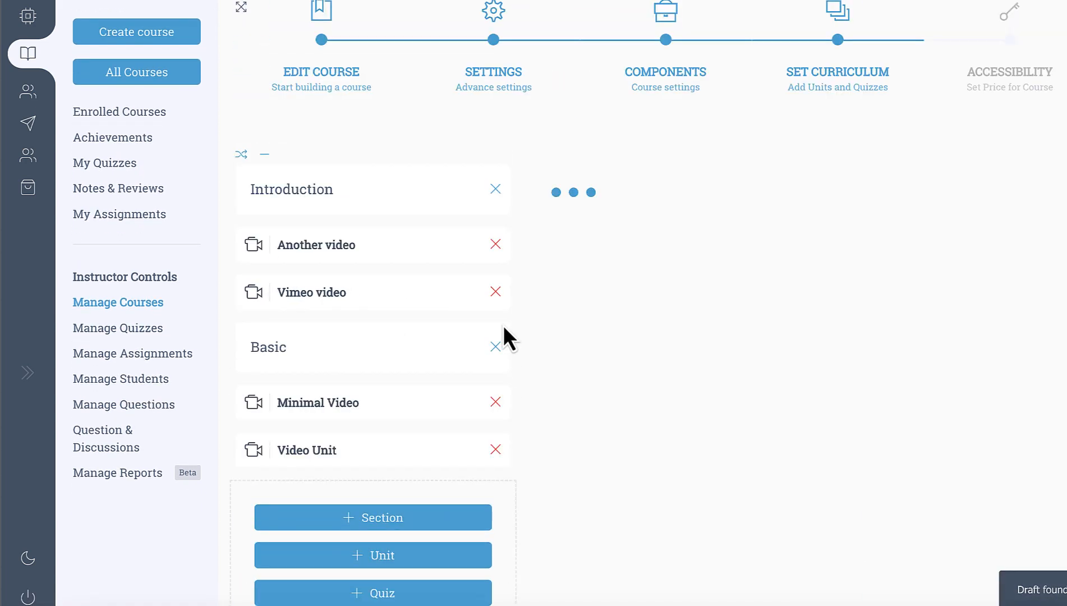
click(307, 449)
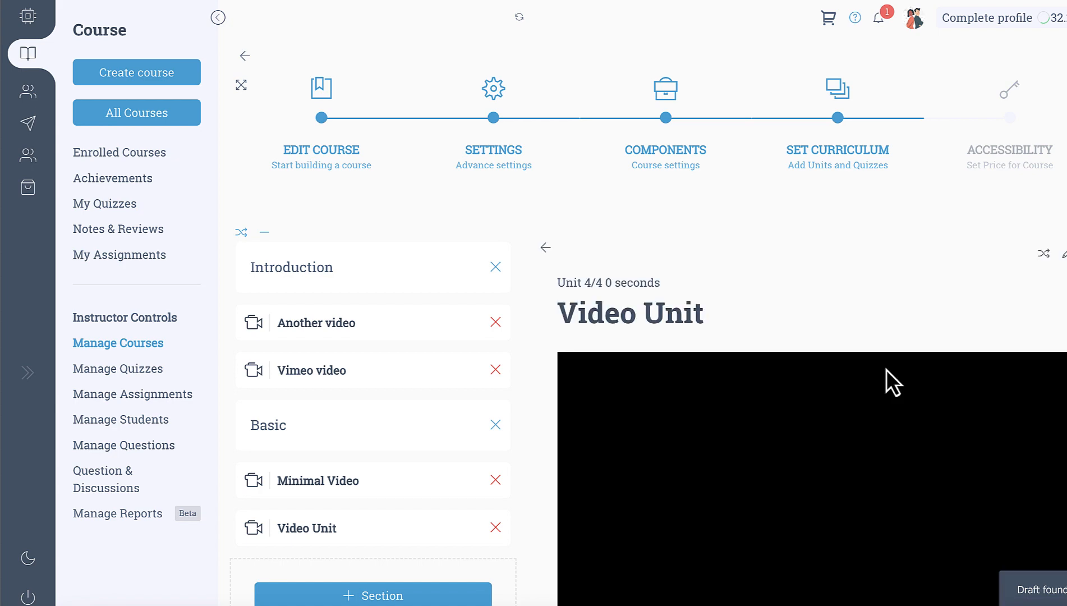
scroll(down, 3)
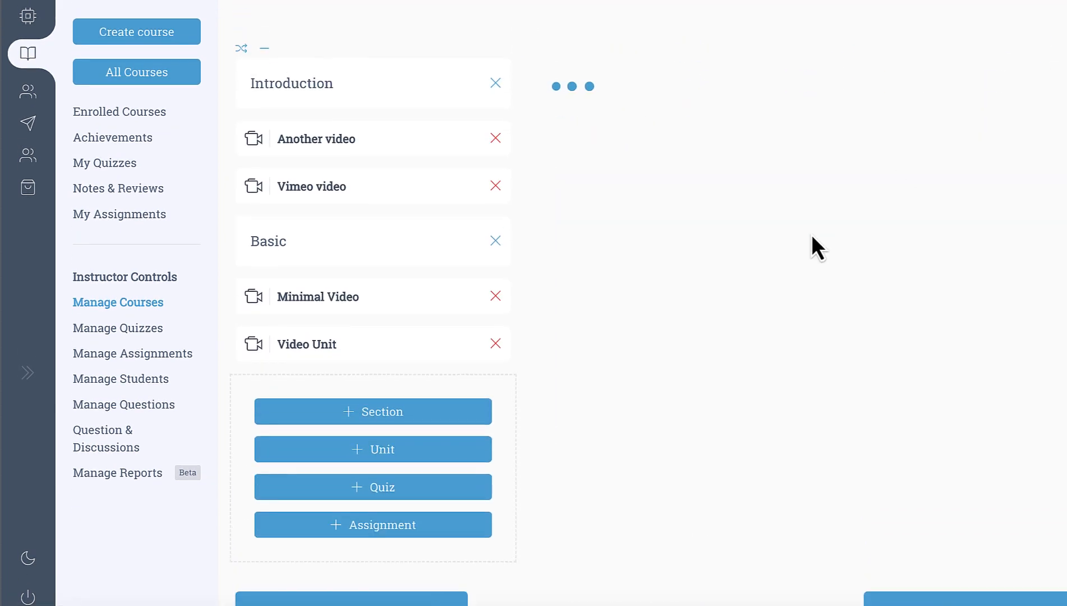
click(306, 344)
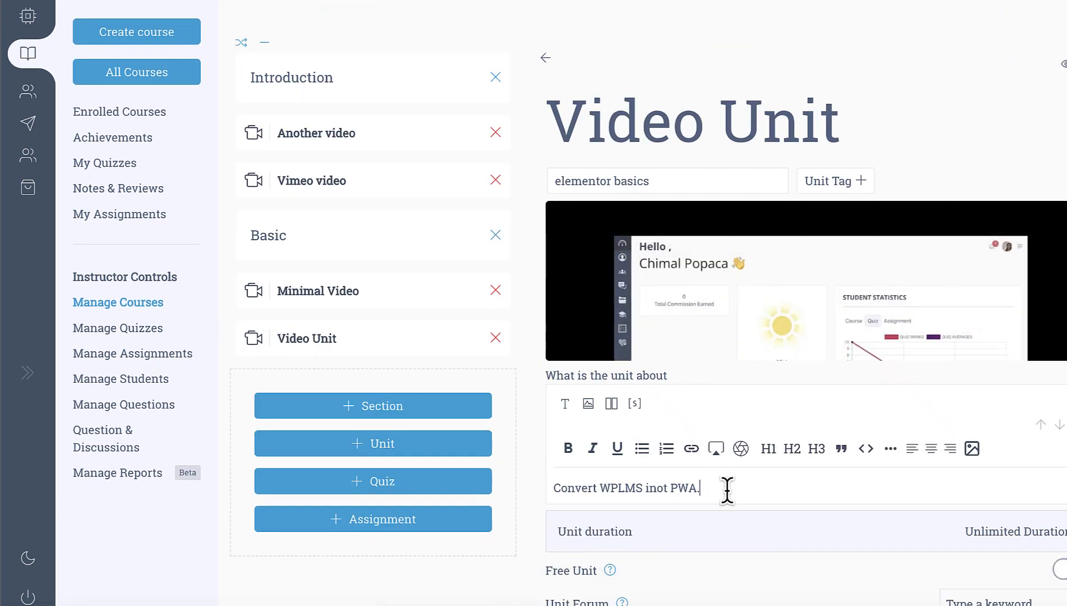
text(sdasd)
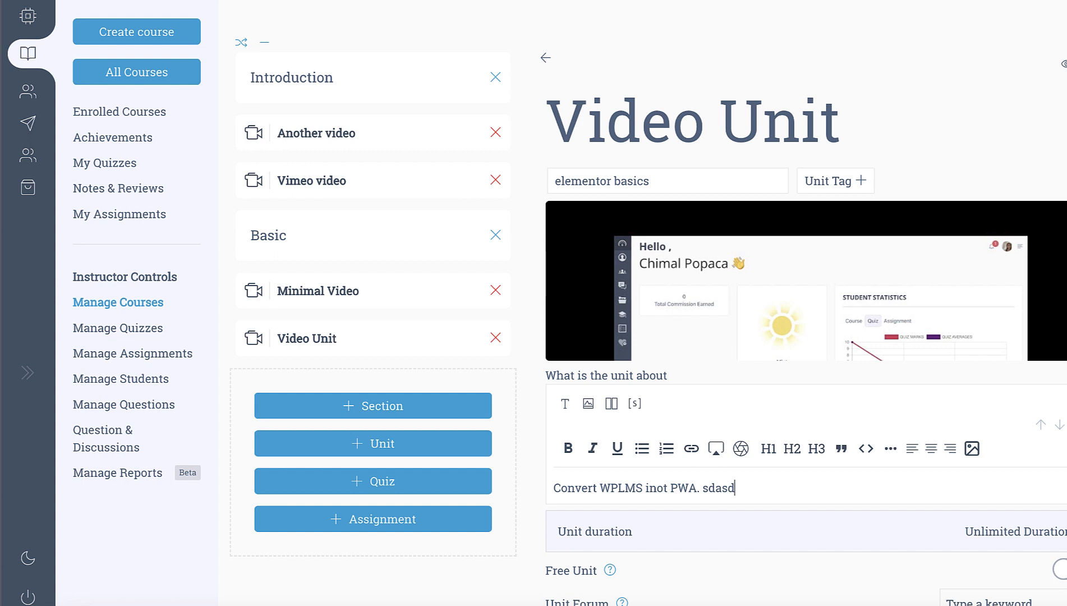
key(Backspace)
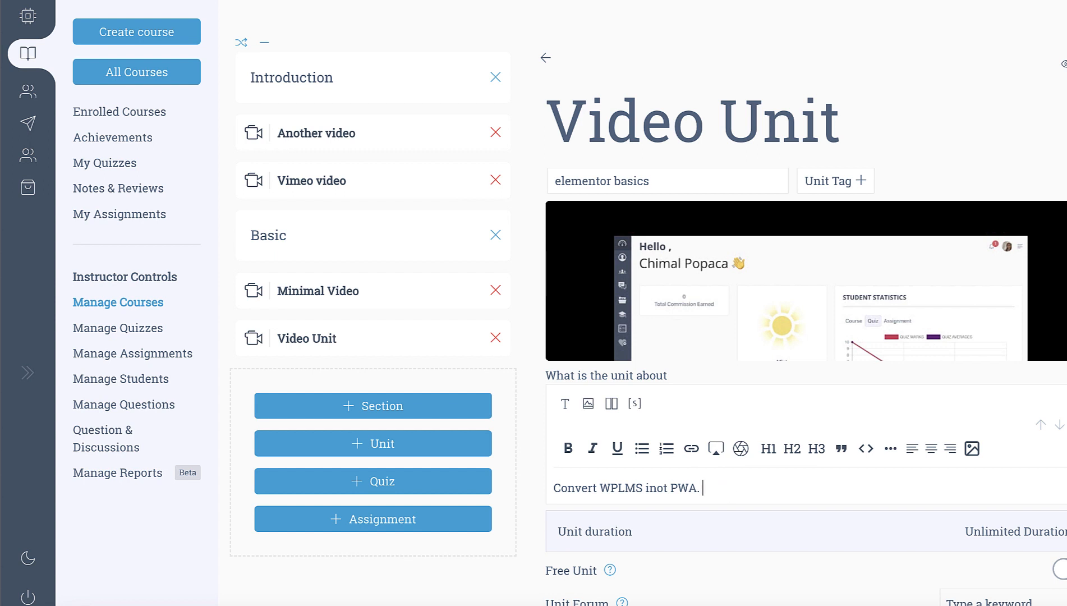
scroll(down, 3)
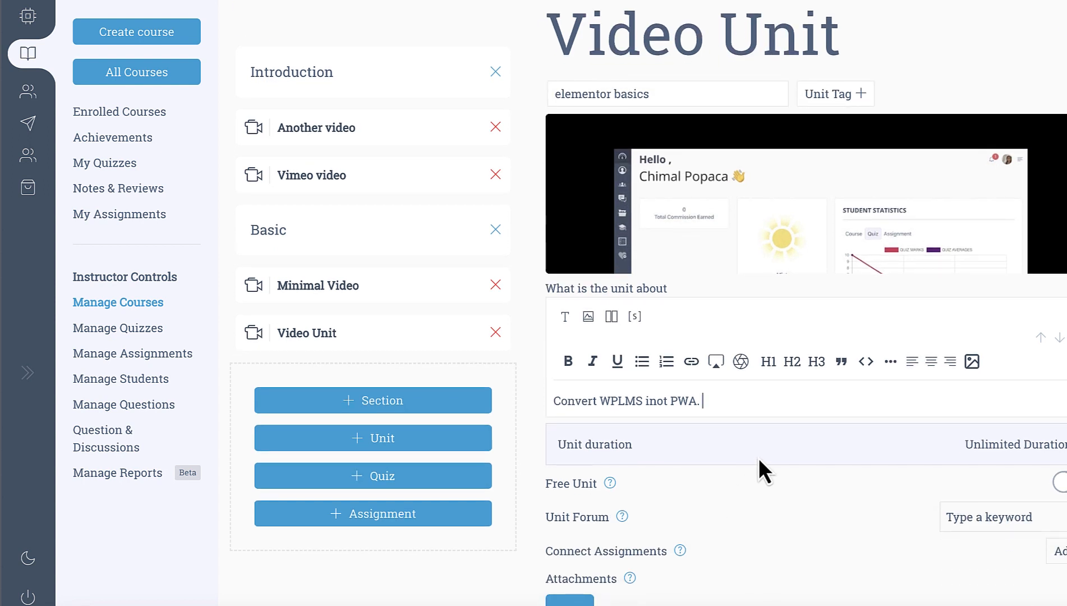
mouse_move(754, 398)
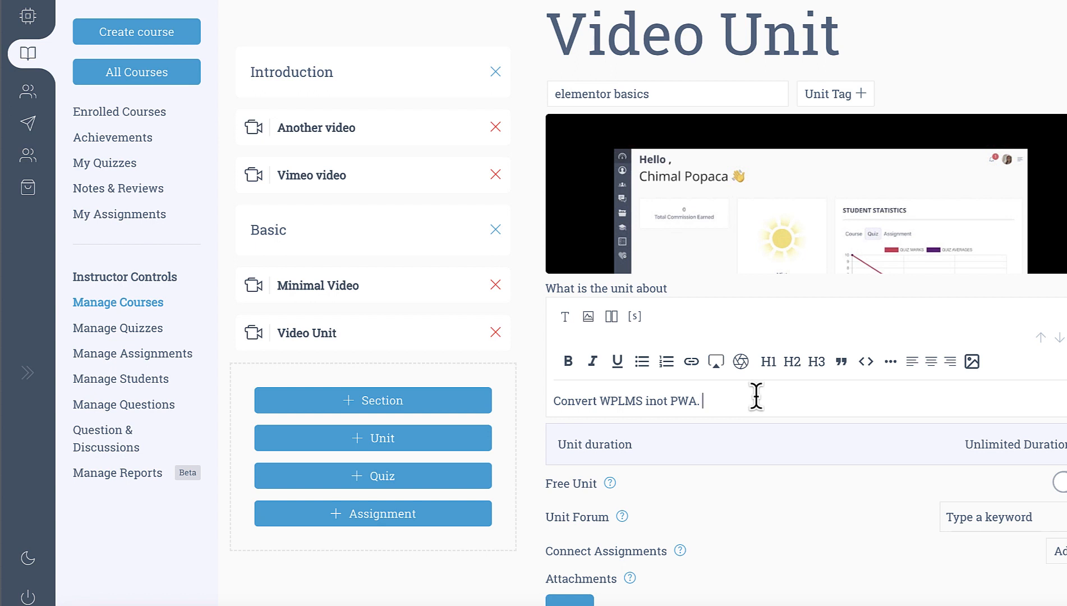
scroll(down, 3)
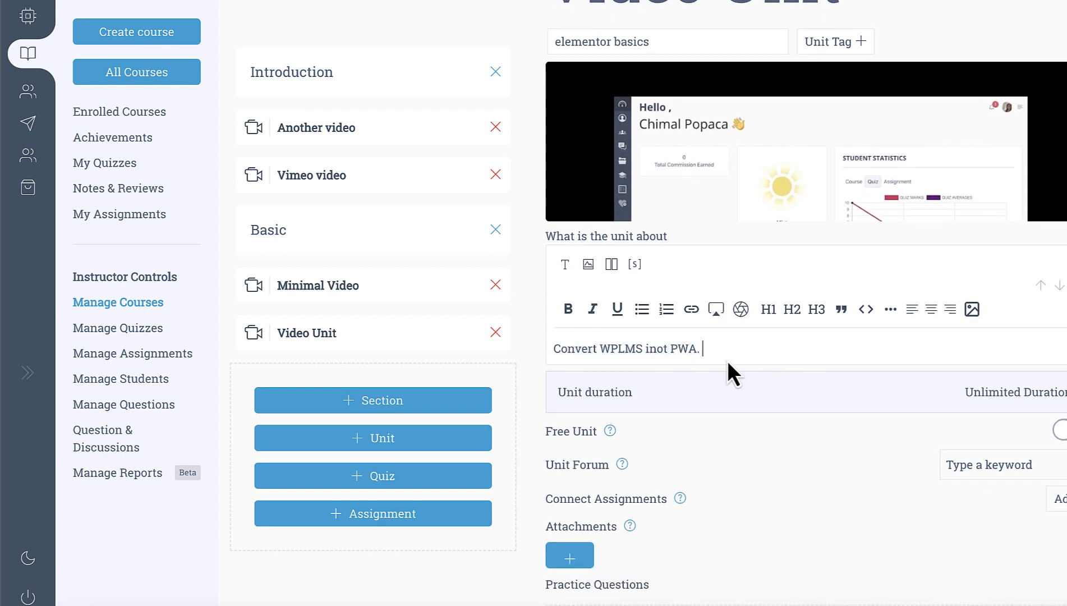
mouse_move(708, 473)
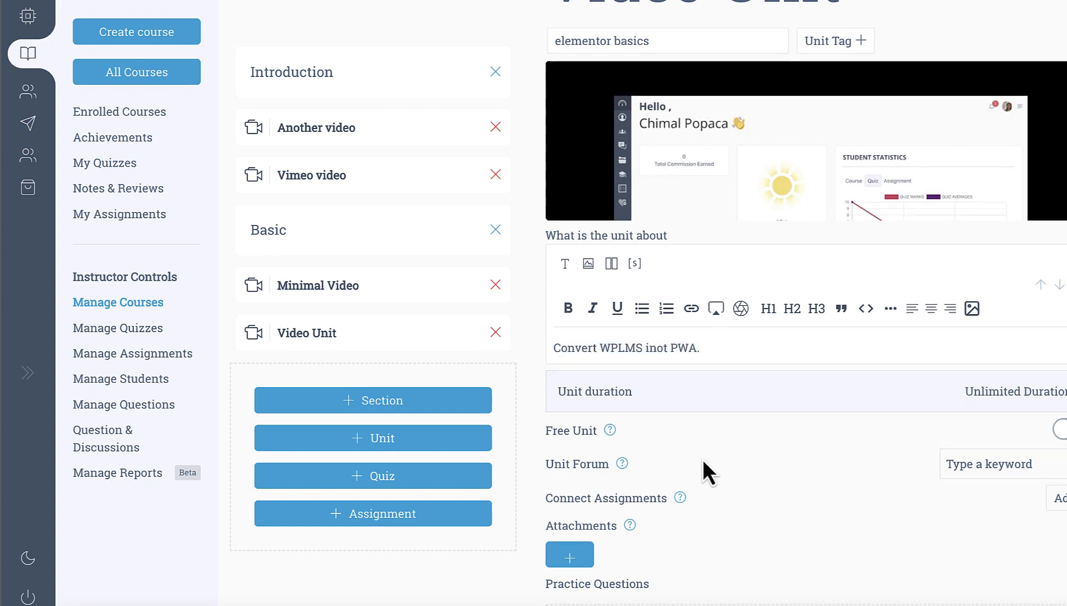
Start AI practice-question generation, copy the unit description, and request 2 questions.
scroll(down, 3)
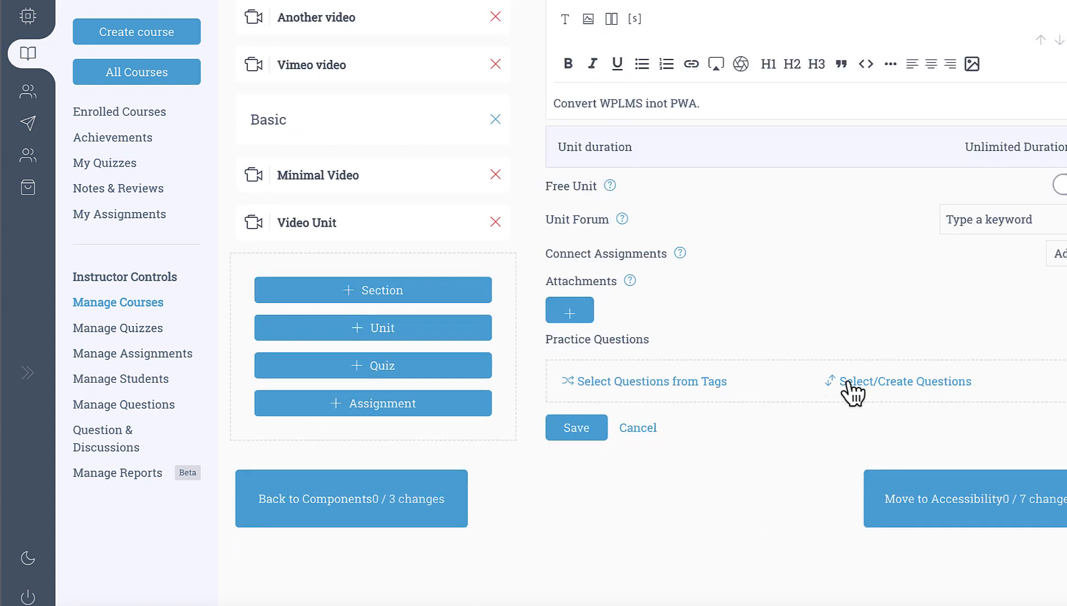
mouse_move(869, 398)
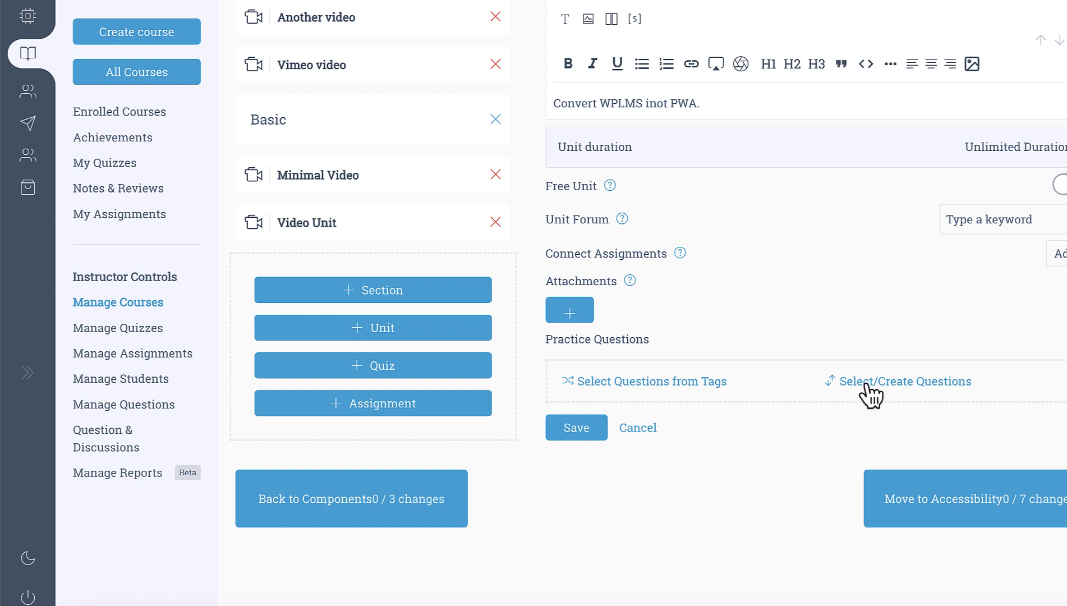
click(904, 381)
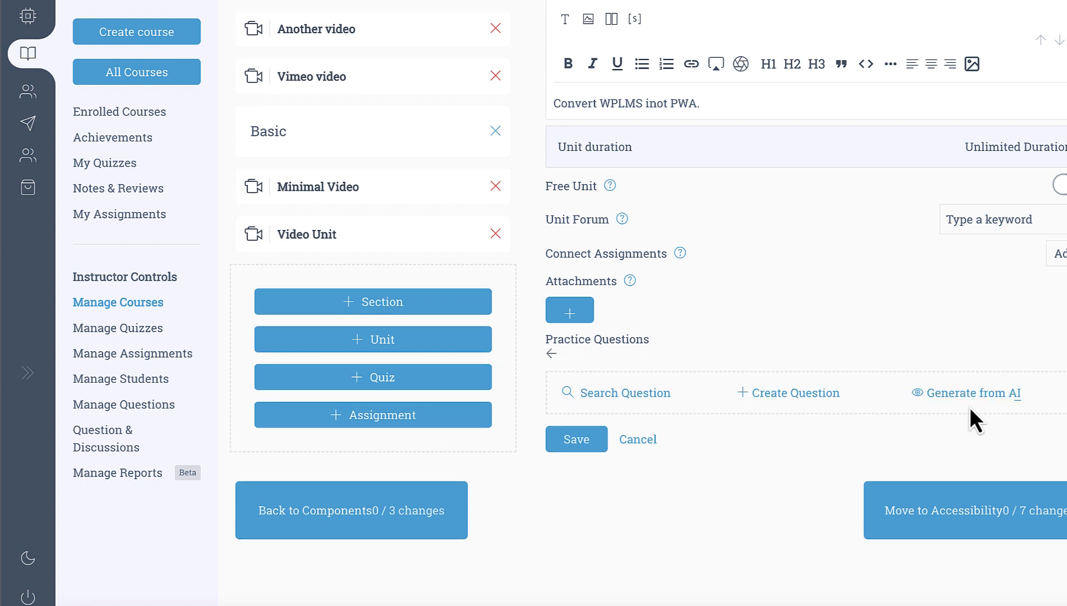
click(971, 393)
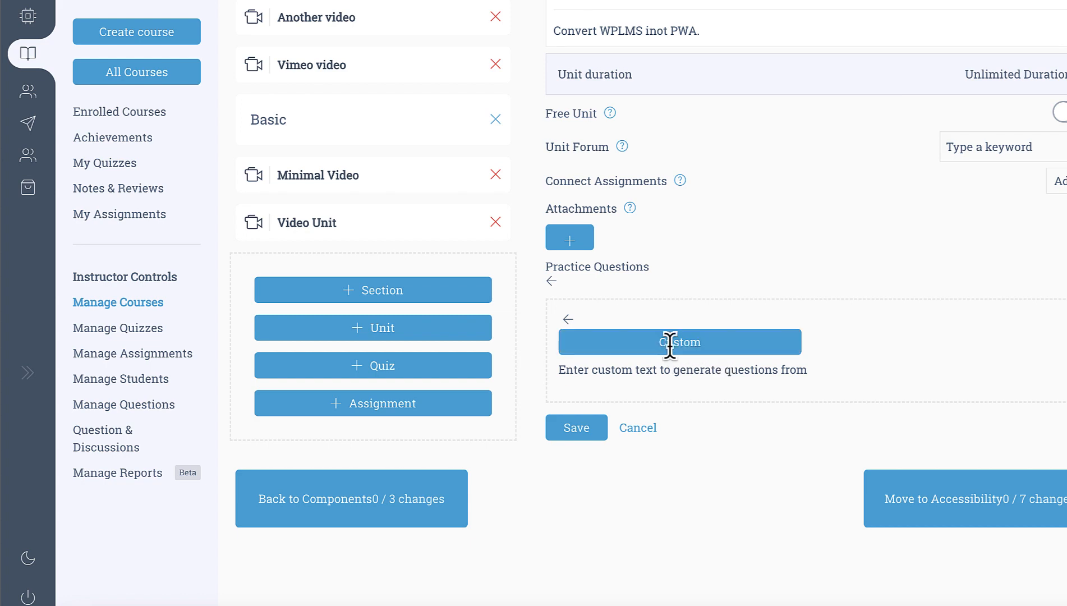
scroll(up, 3)
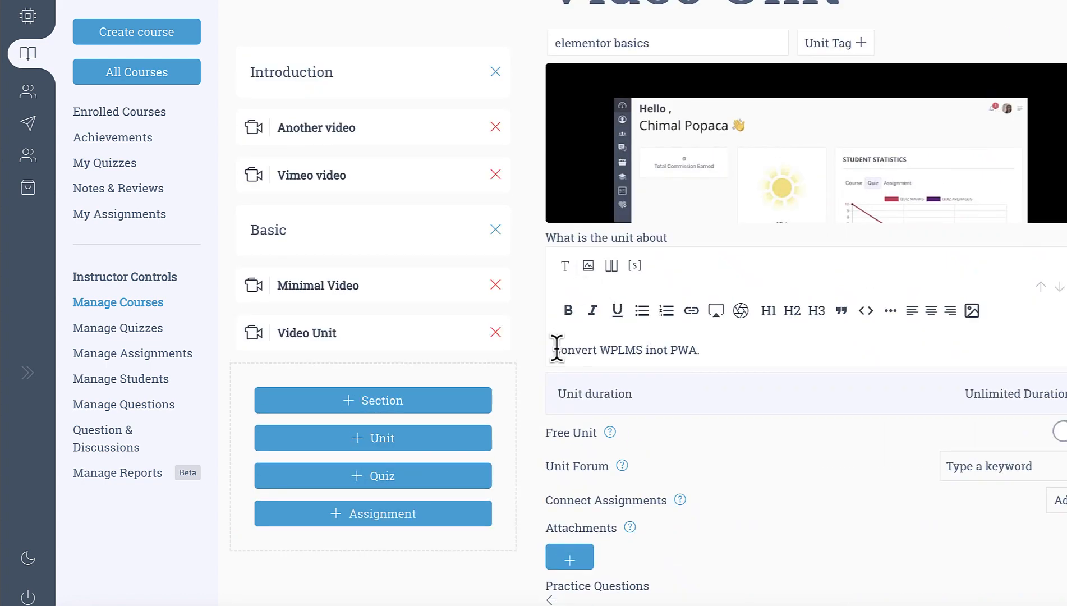
right_click(619, 350)
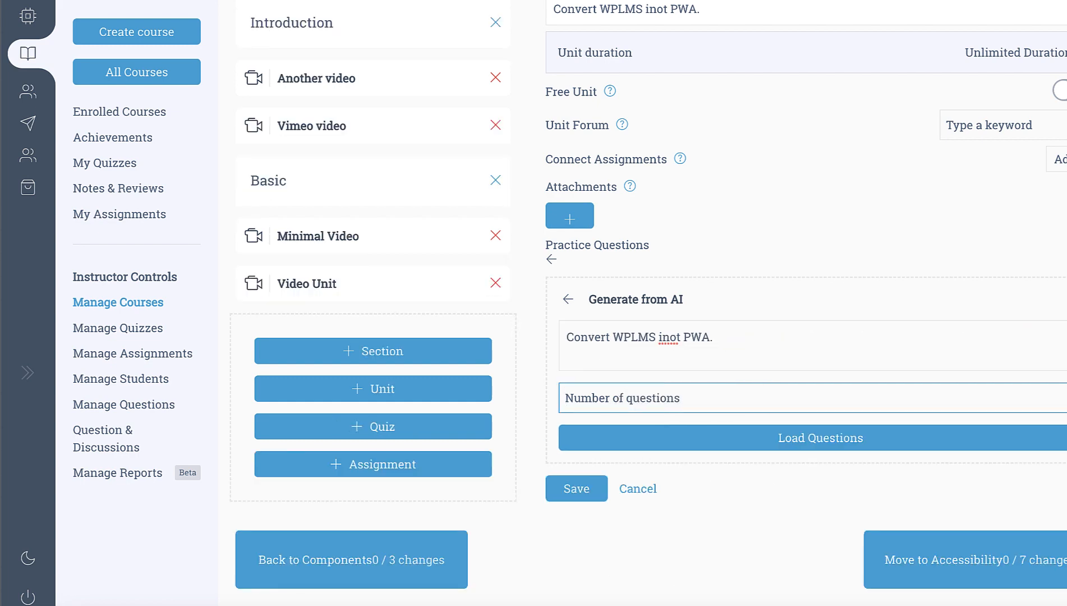
text(2)
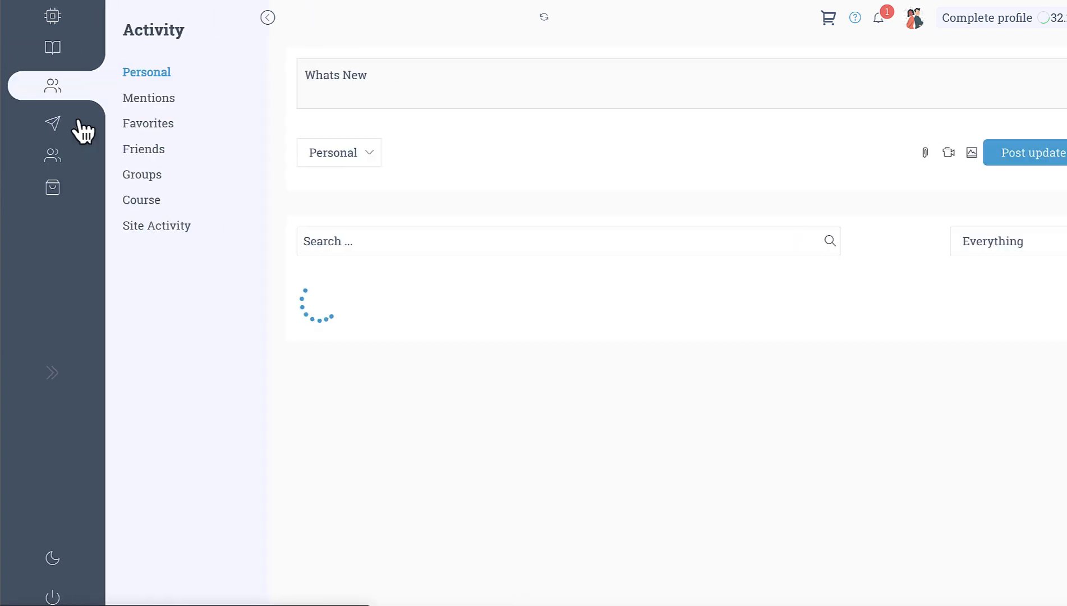
Find the '2 Questions generated with AI, consumed tokens 232' entry in the Personal activity feed.
click(266, 18)
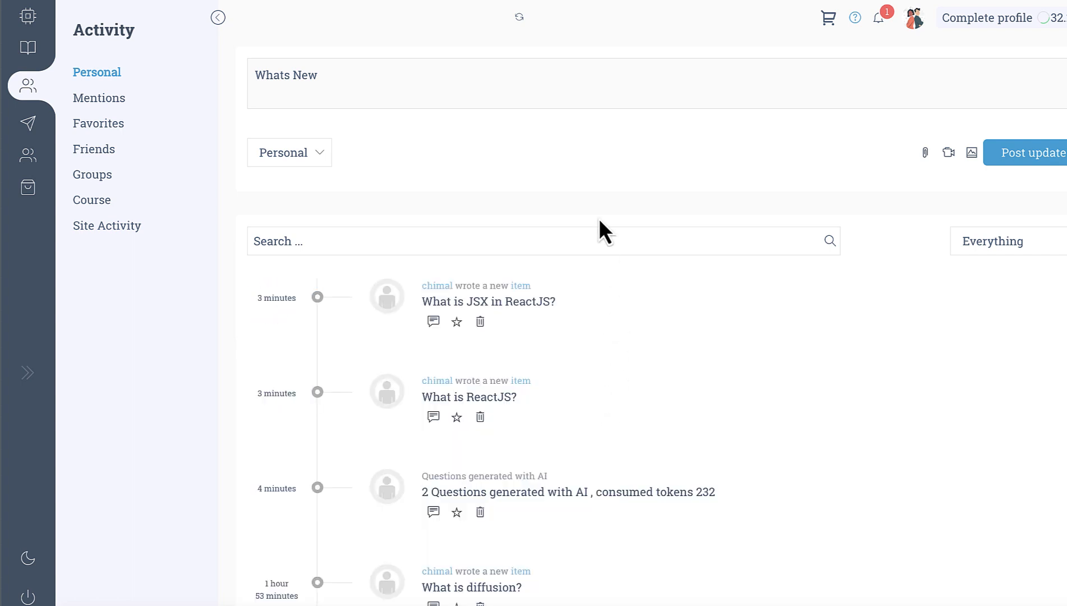
scroll(down, 3)
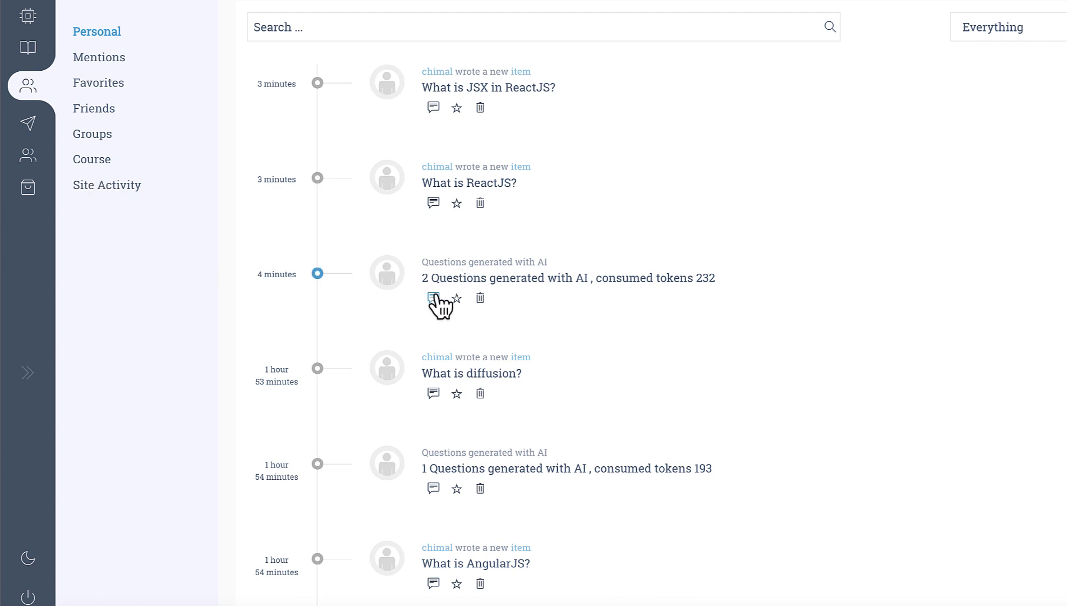
double_click(565, 278)
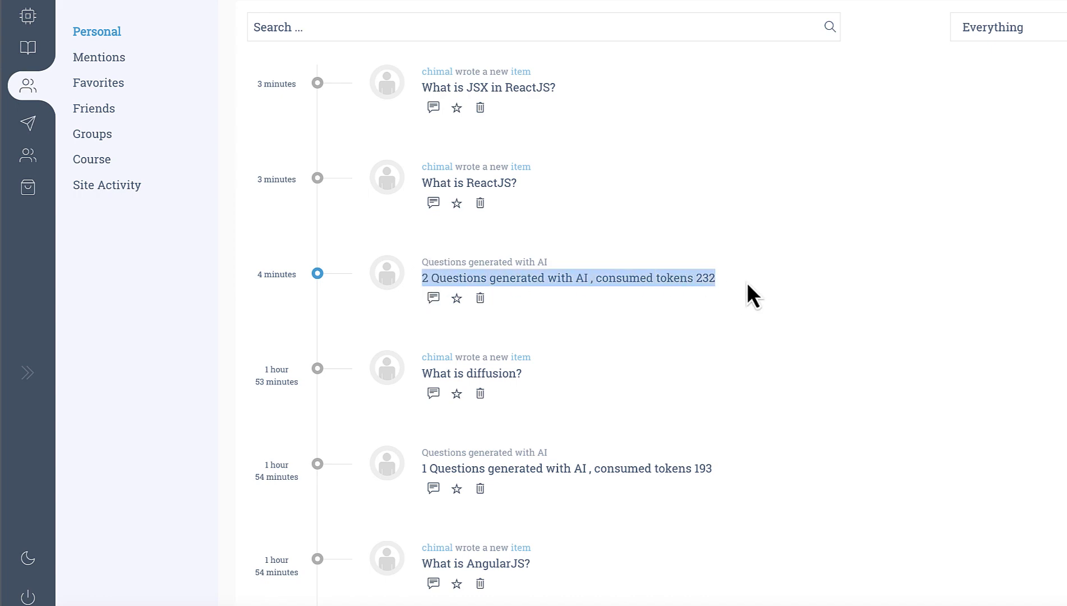
scroll(down, 3)
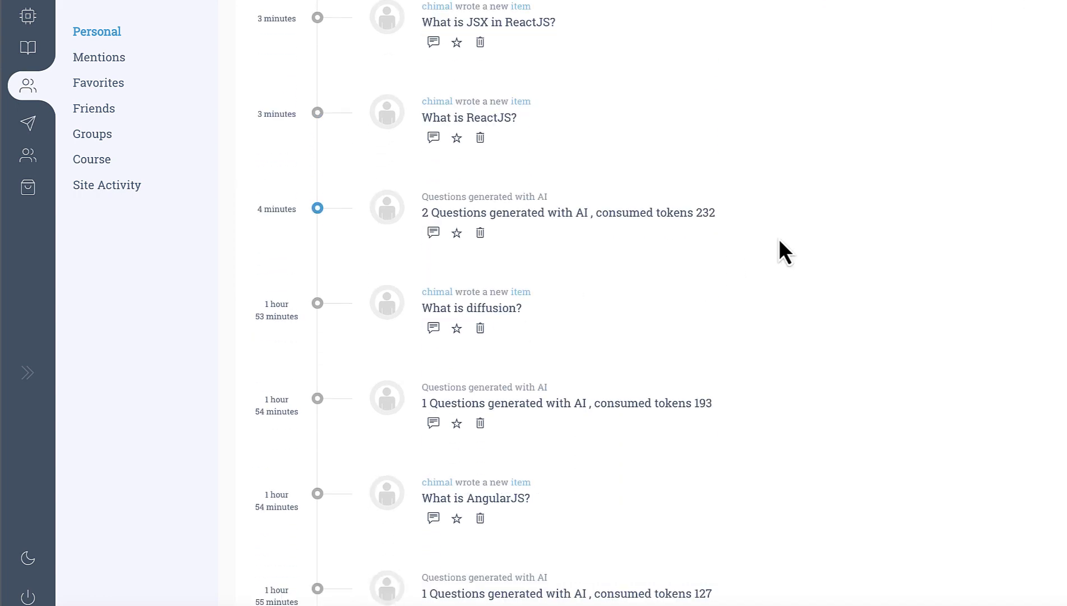